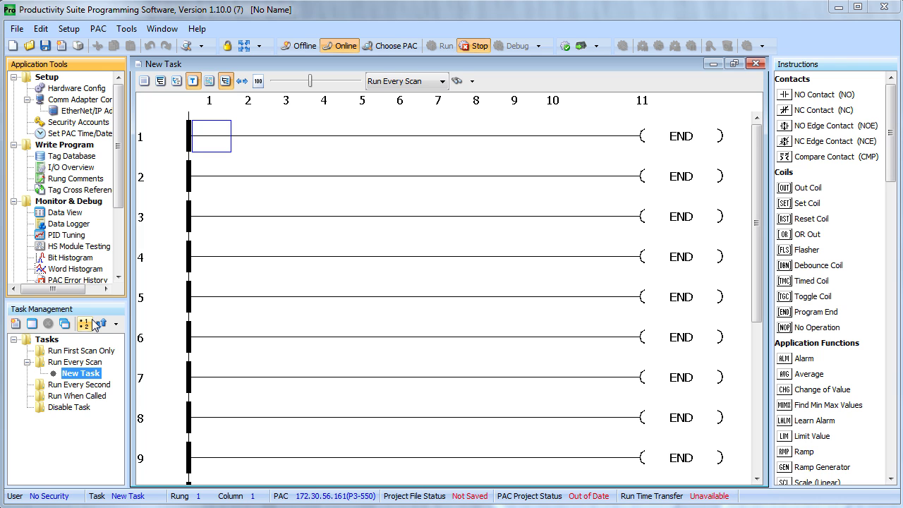
# Check the software version information and the controller modules' firmware versions.
pyautogui.click(197, 28)
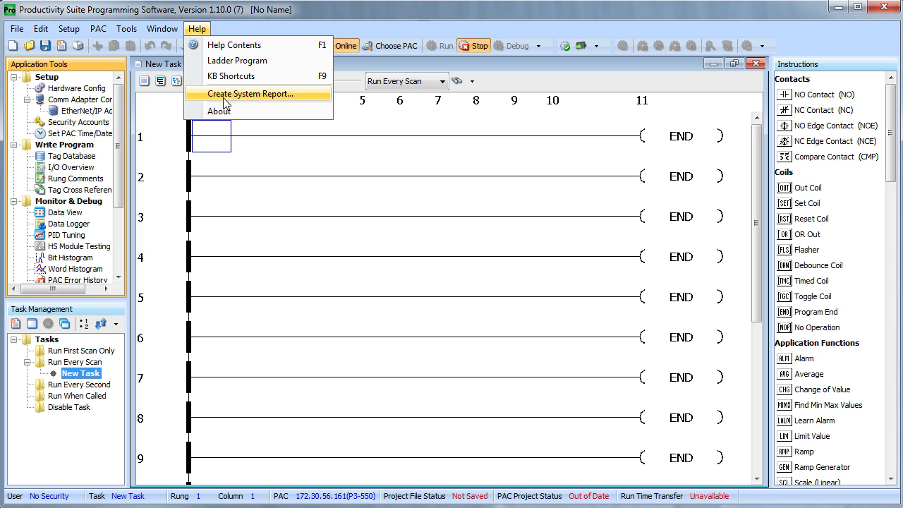
pyautogui.click(219, 110)
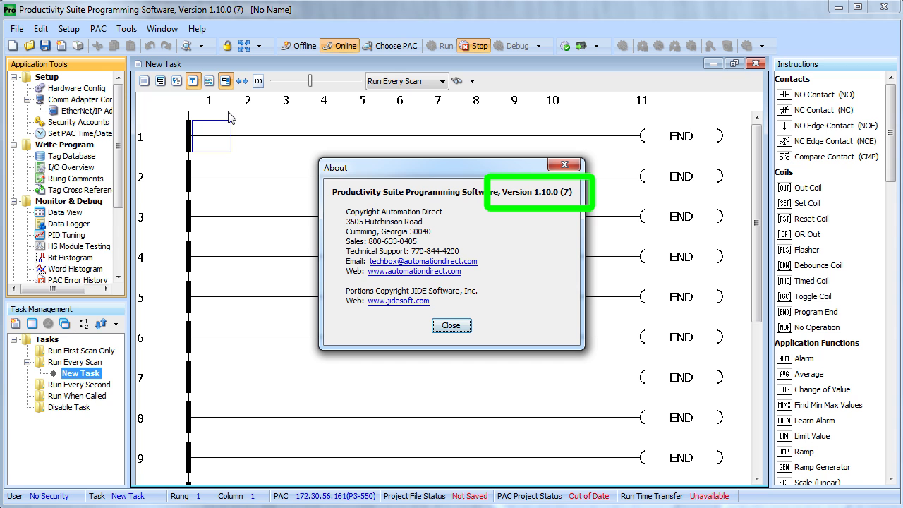
pyautogui.click(451, 324)
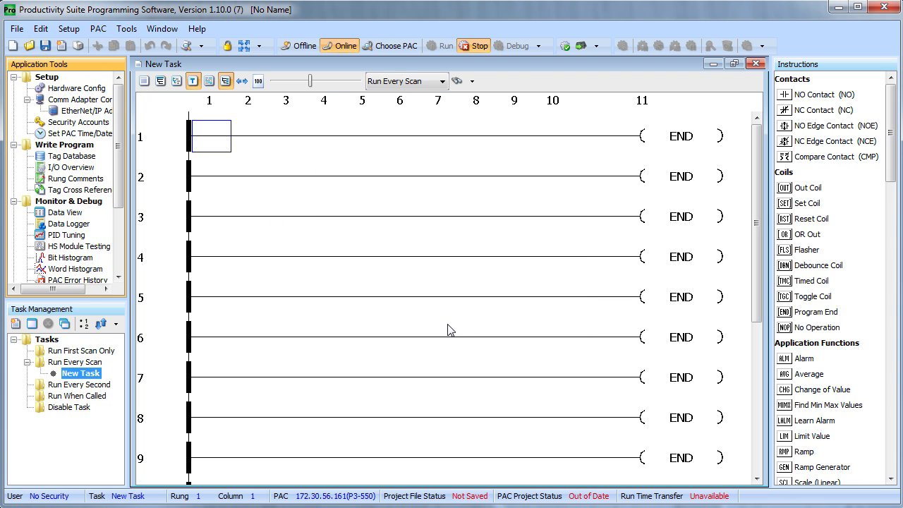
pyautogui.click(99, 28)
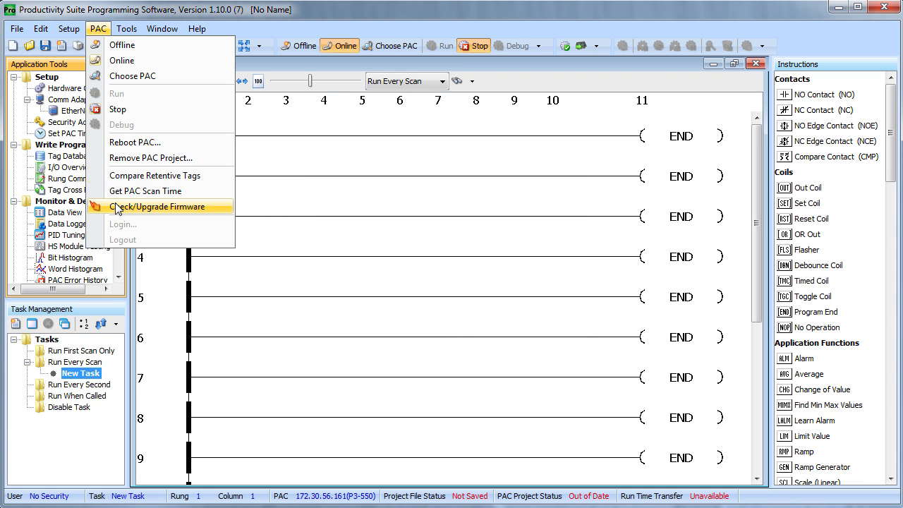
pyautogui.click(161, 205)
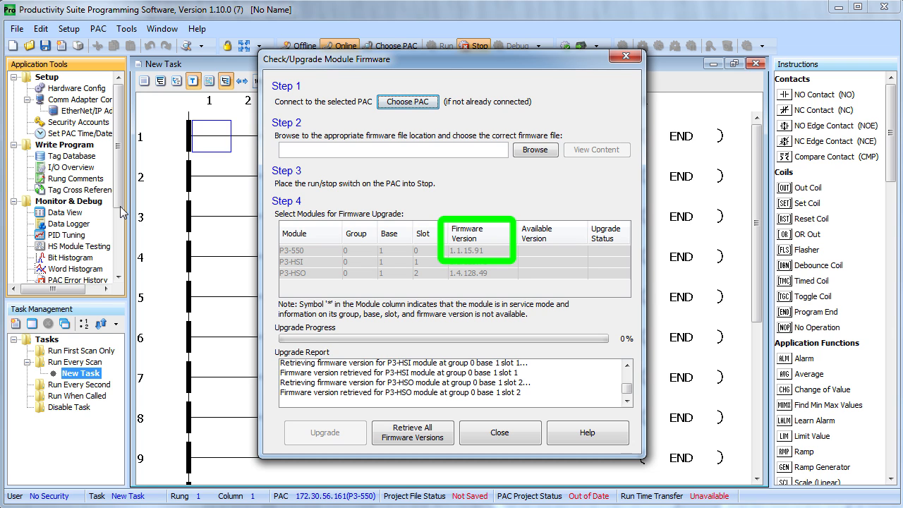
pyautogui.moveTo(275, 379)
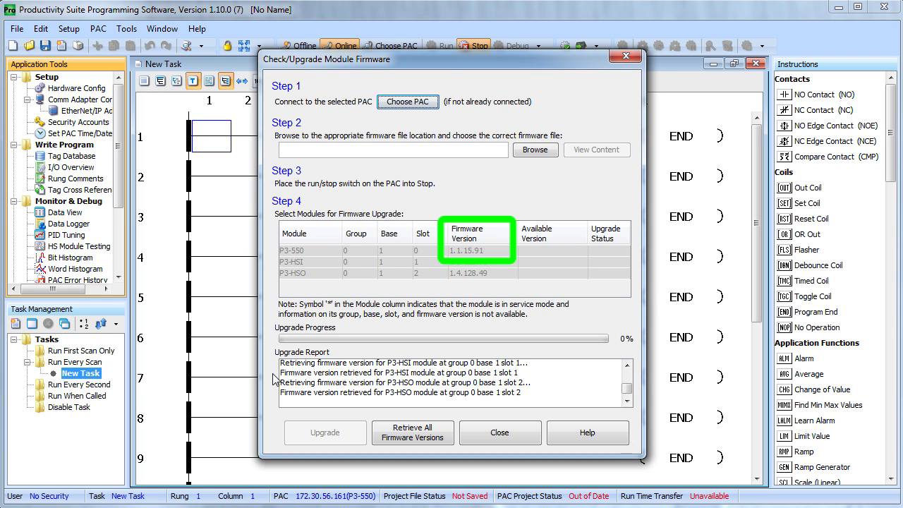
pyautogui.click(499, 432)
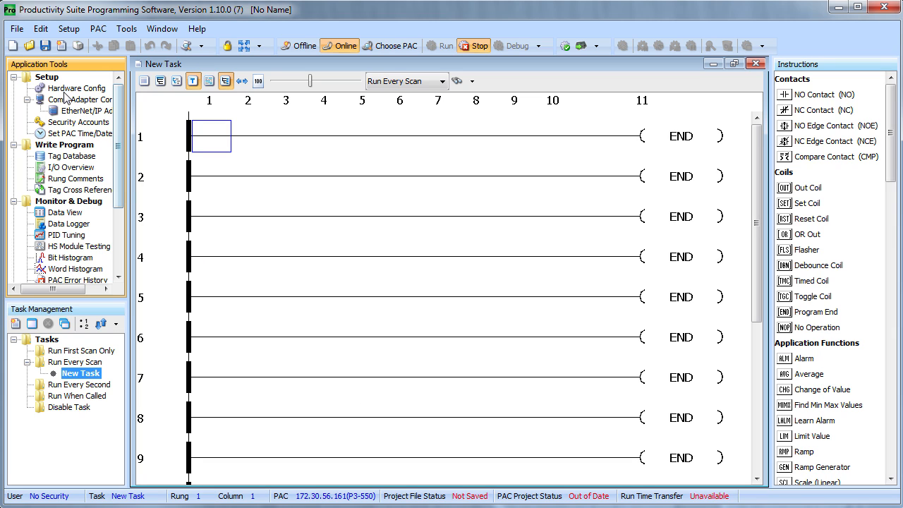
# Show the EtherNet/IP device list in Hardware Config, with the Generic Client entry.
pyautogui.click(76, 87)
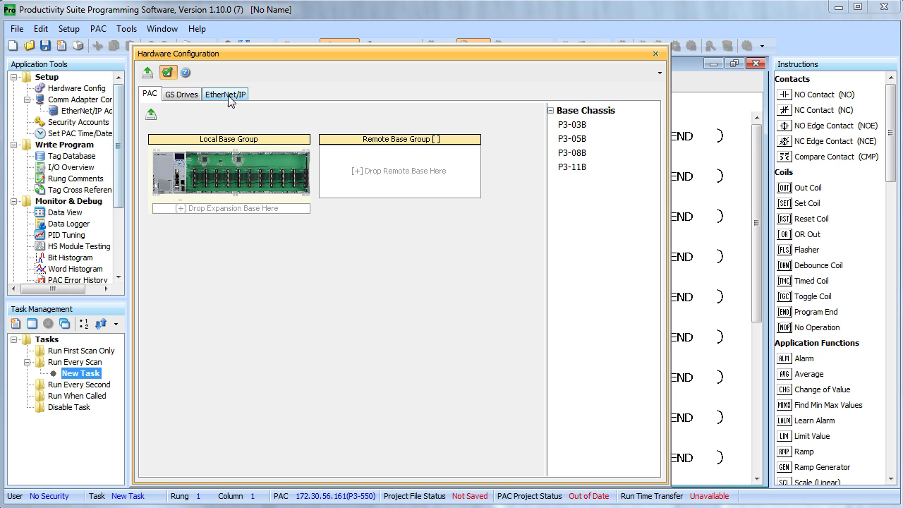
pyautogui.click(226, 93)
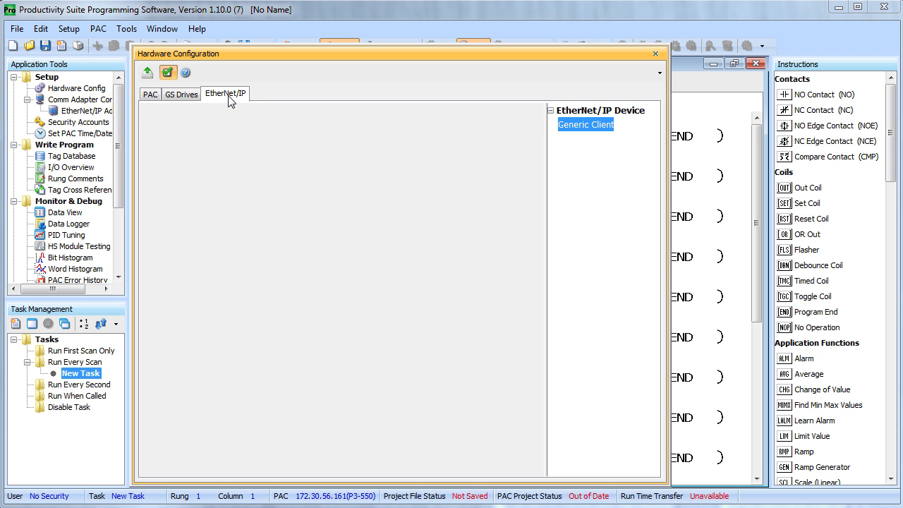
pyautogui.moveTo(352, 193)
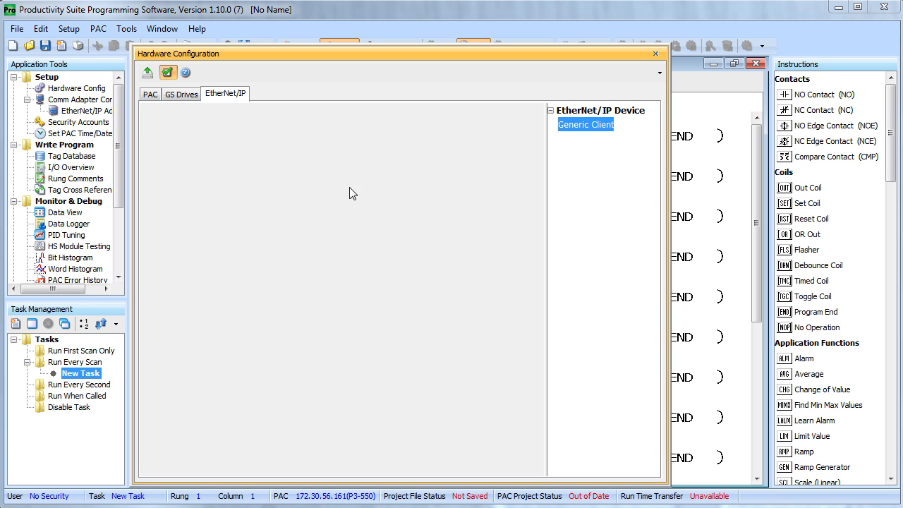
pyautogui.moveTo(268, 144)
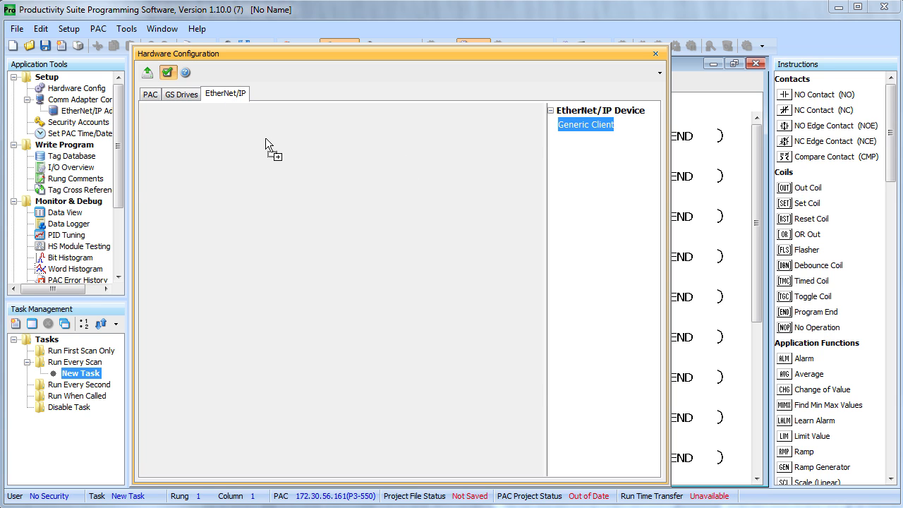
# Add a Generic Client named CBW_Scanner at IP 172.30.56.160.
pyautogui.doubleClick(586, 124)
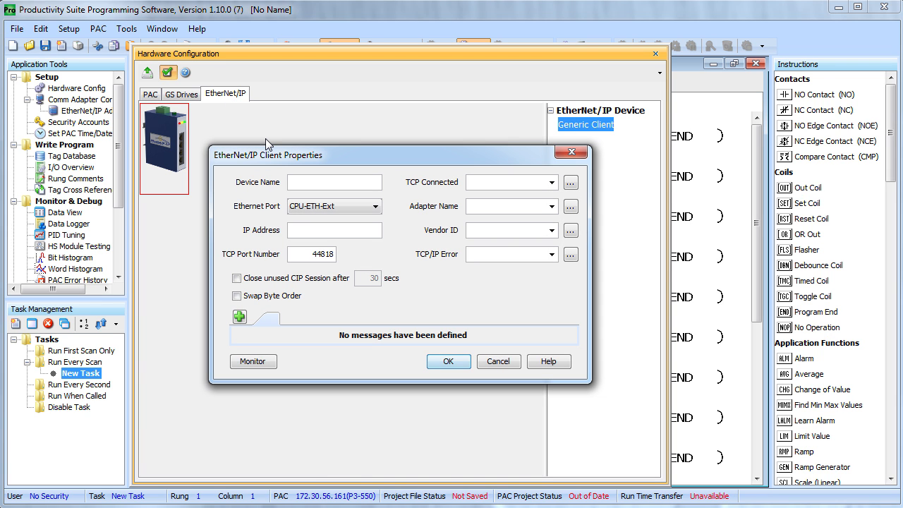
pyautogui.moveTo(222, 168)
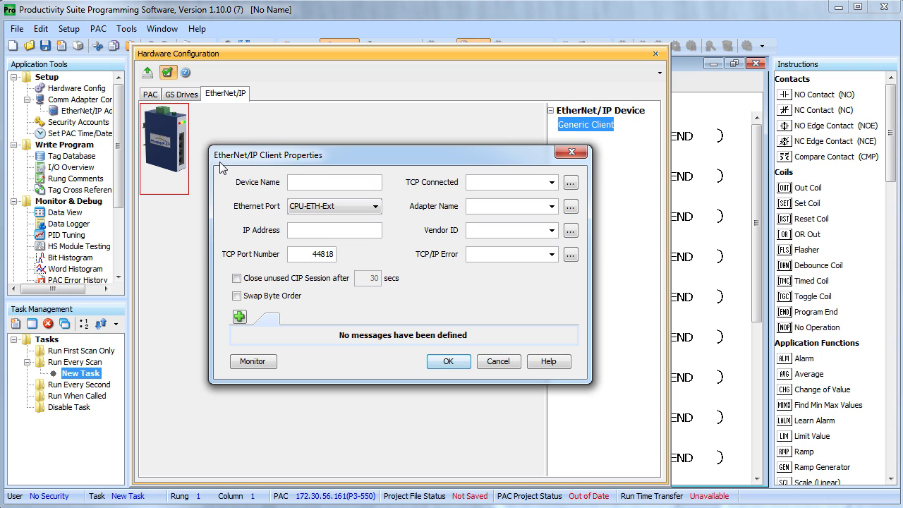
pyautogui.moveTo(209, 207)
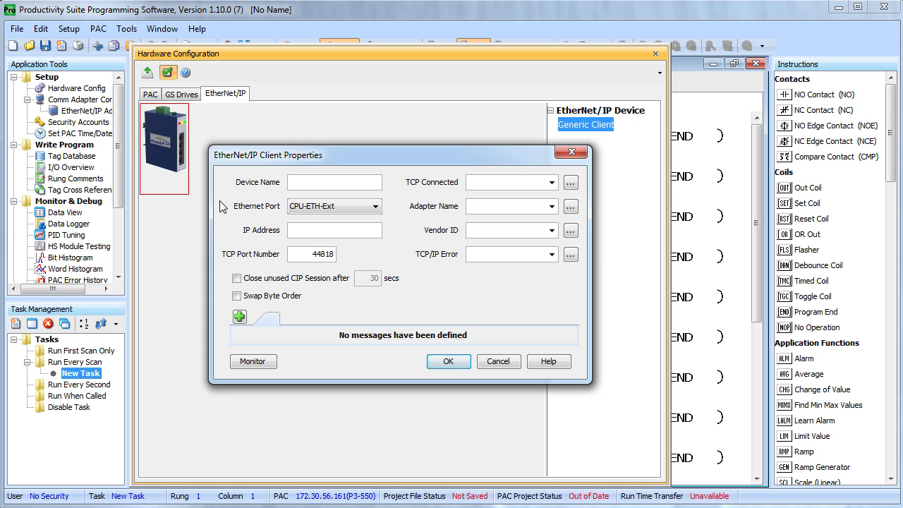
pyautogui.write('C')
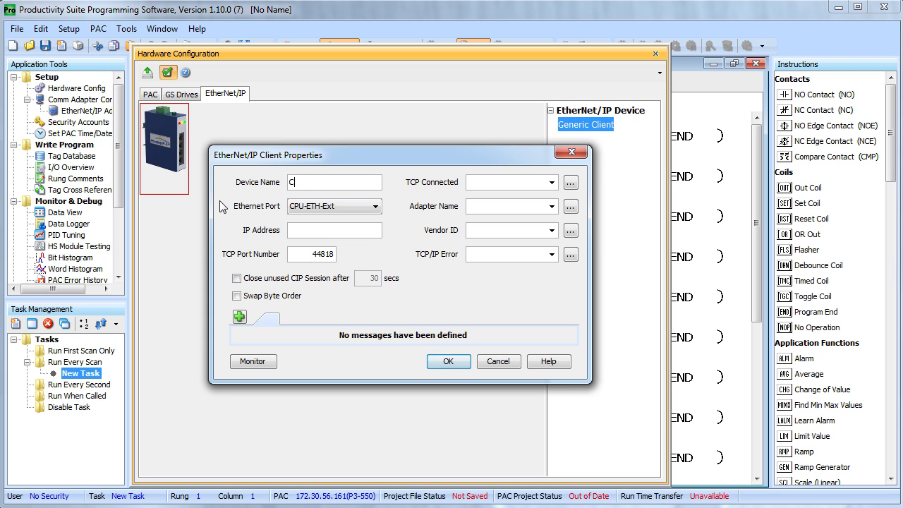
pyautogui.write('BW_Scanner')
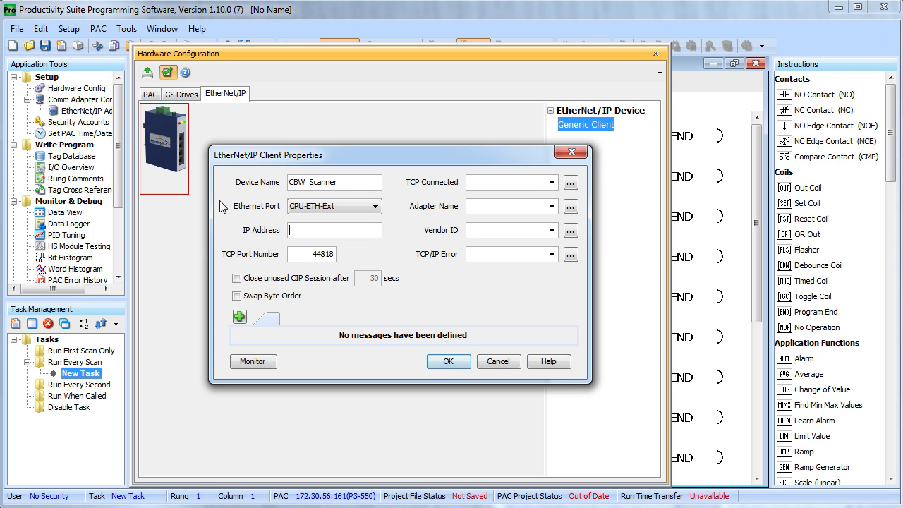
pyautogui.write('172.30.56.160')
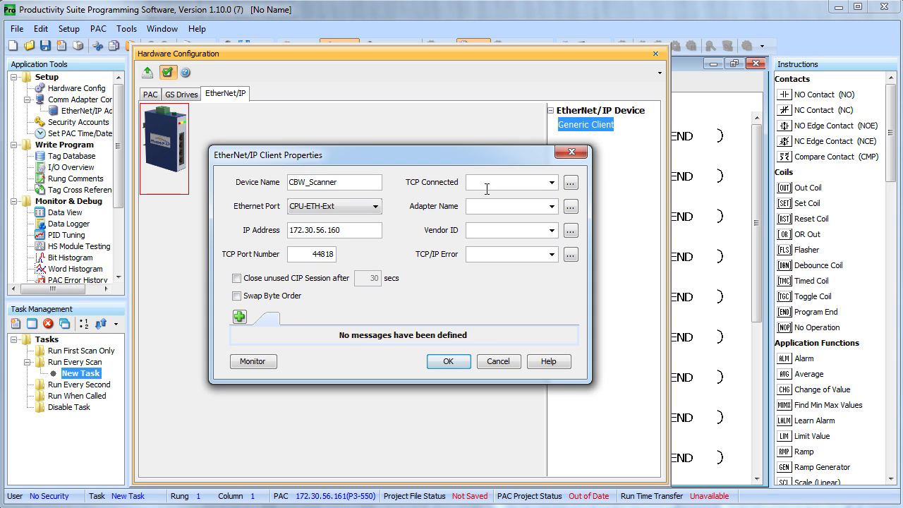
# Assign status tags CBW_Connected and CBW_Name to the client.
pyautogui.write('CBW_Connected')
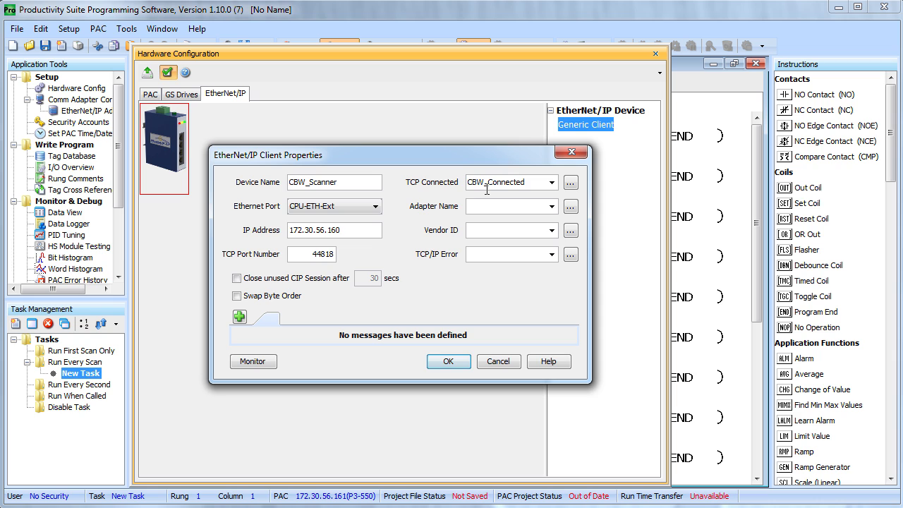
pyautogui.write('CBW_Name')
pyautogui.write('CBW_TCP_Error')
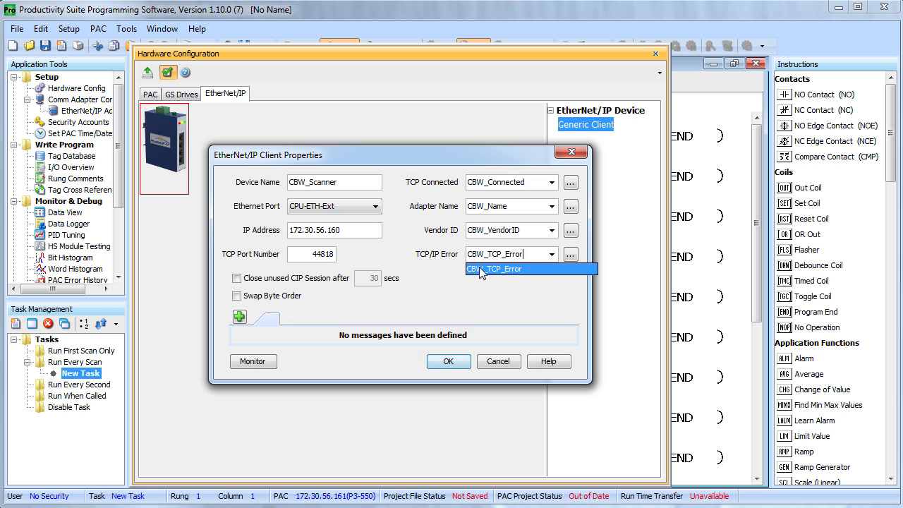
pyautogui.moveTo(480, 304)
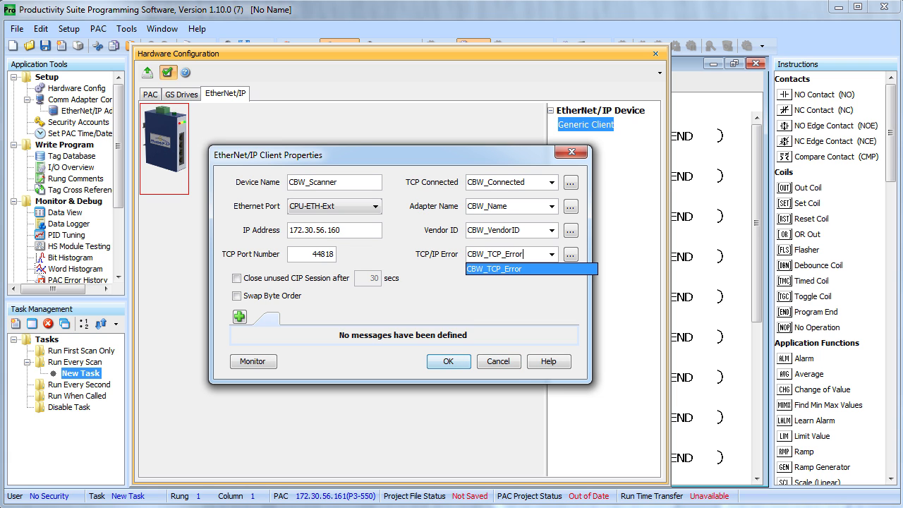
# Review CBW_Adapter's data blocks: input array Lane_Rejects and output array Lane_Ctrl.
pyautogui.click(505, 268)
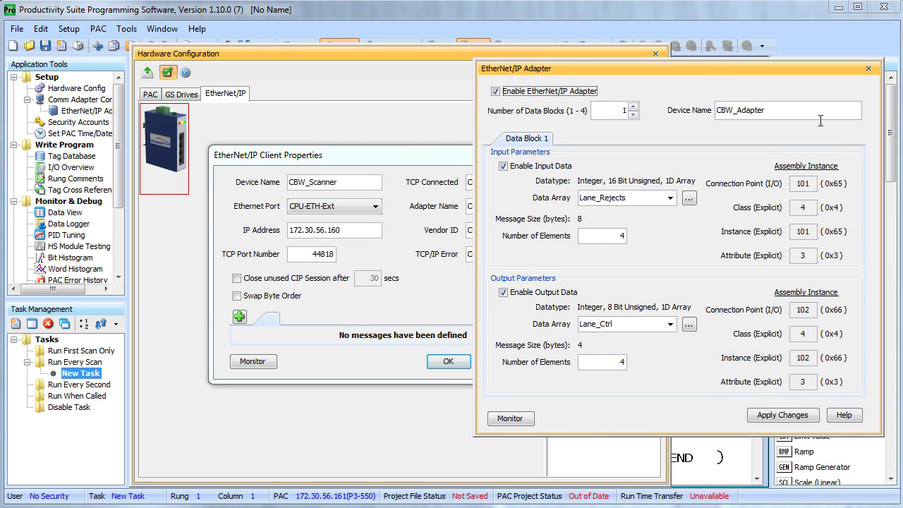
pyautogui.click(525, 138)
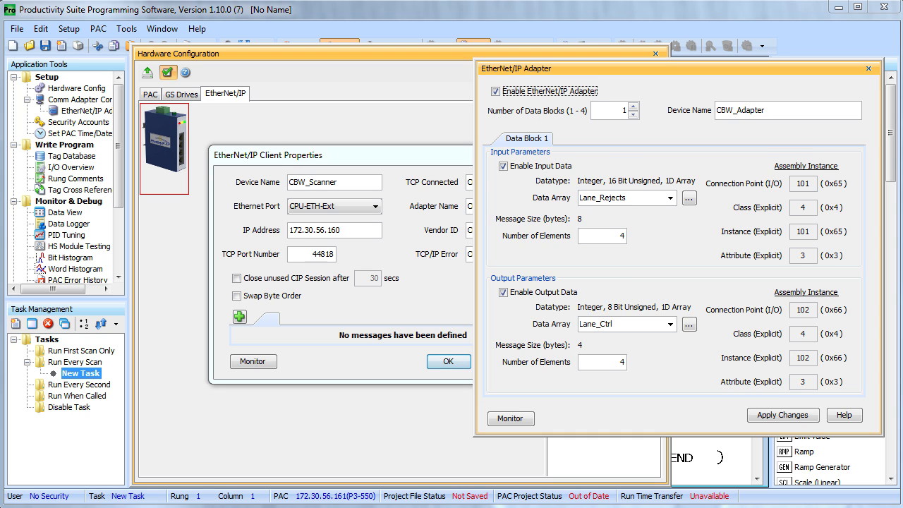
pyautogui.moveTo(894, 279)
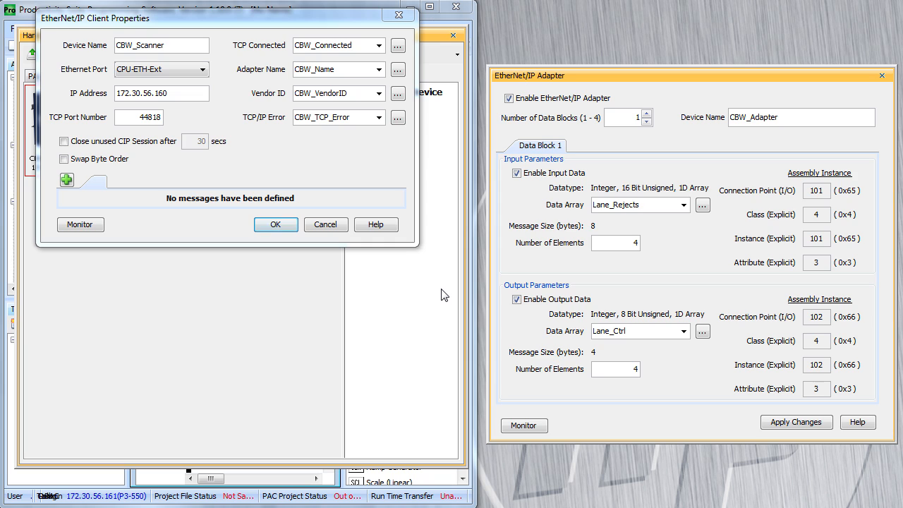
pyautogui.moveTo(603, 198)
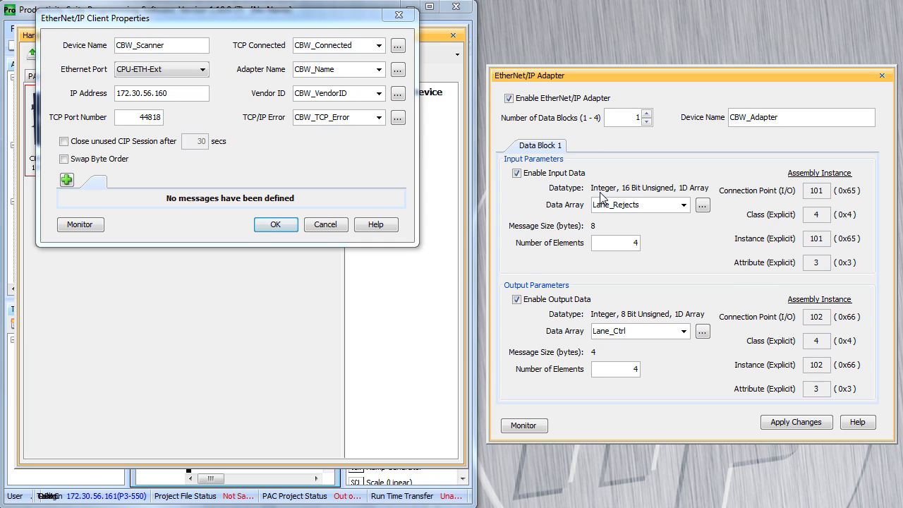
pyautogui.moveTo(223, 156)
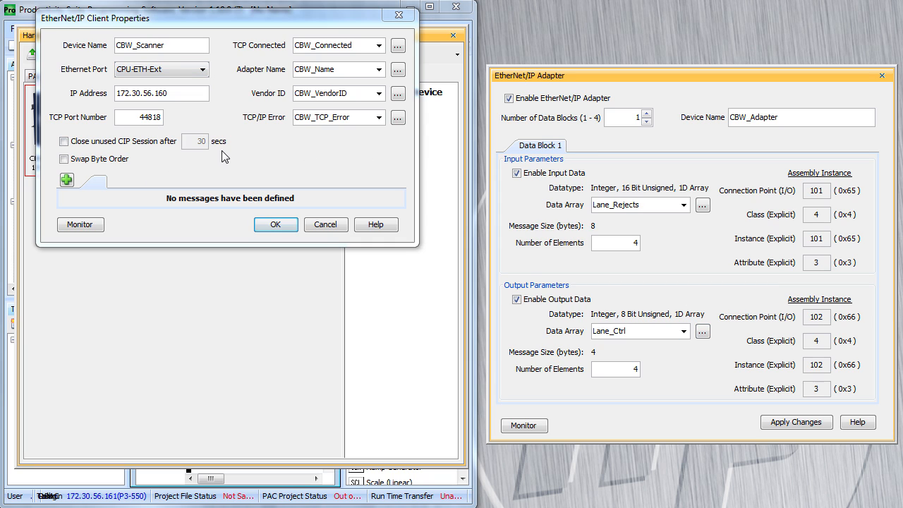
pyautogui.moveTo(689, 223)
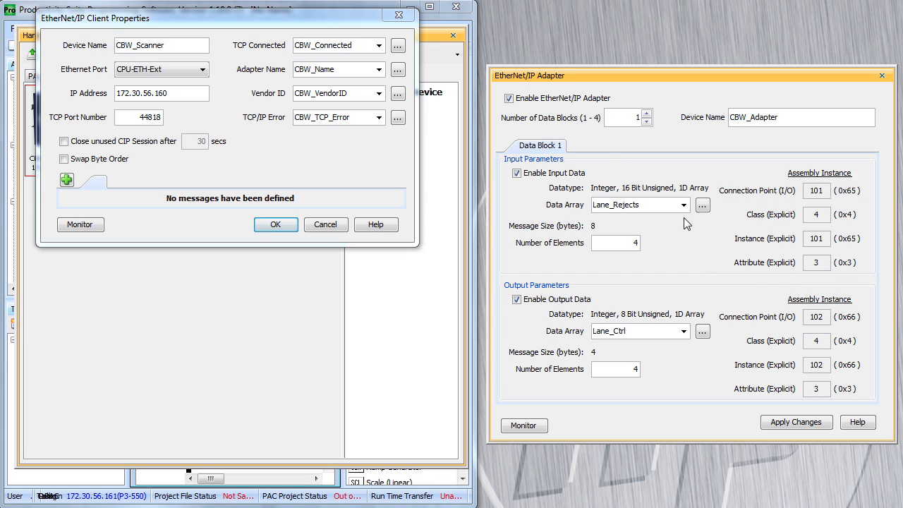
pyautogui.moveTo(227, 148)
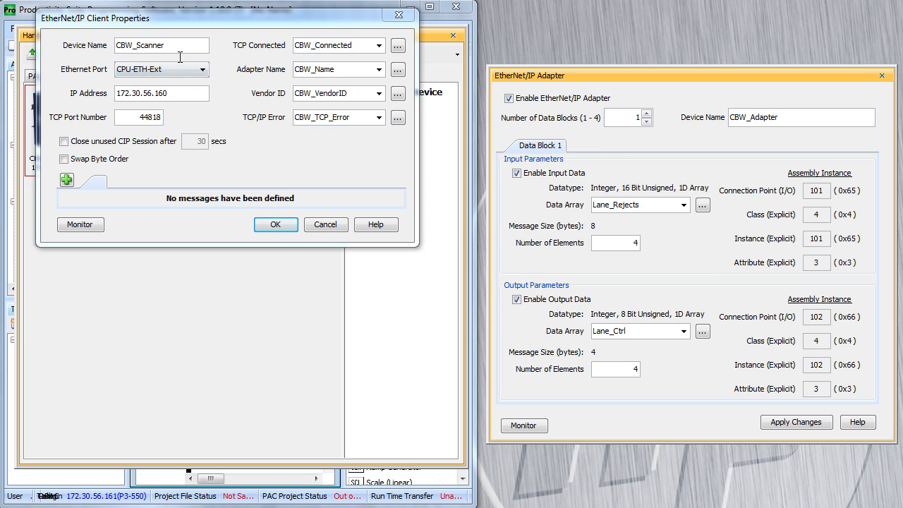
pyautogui.moveTo(333, 141)
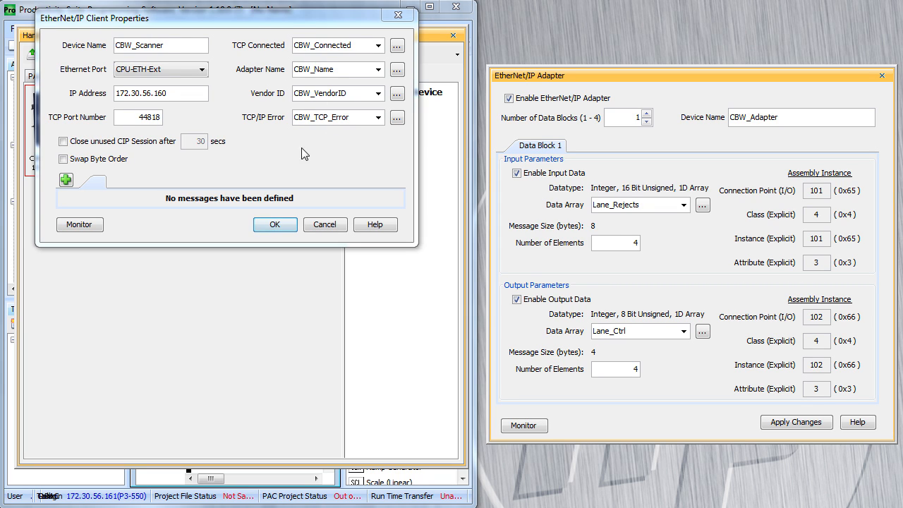
# Offer the Add IO Message / Add Explicit Message choices for CBW_Scanner.
pyautogui.click(65, 179)
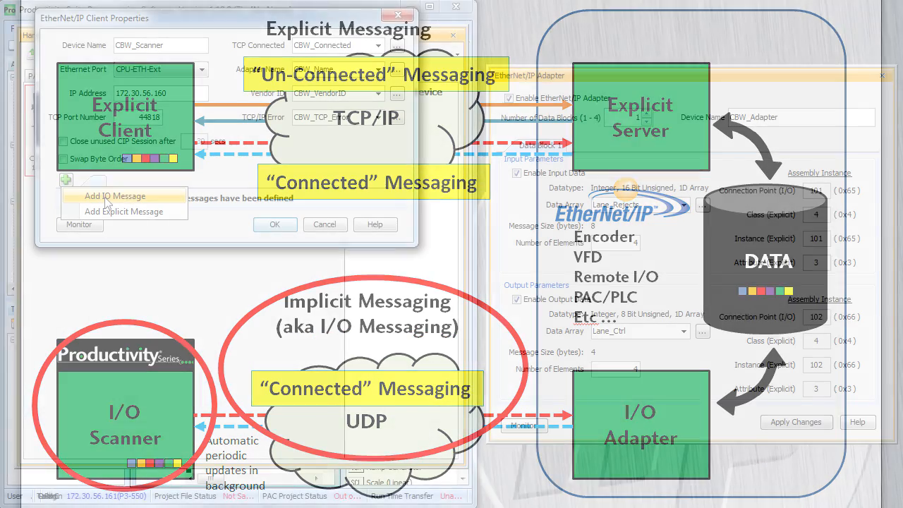
# Add IO MSG 1 with CBW_Enable and the online, status, extended status and description tags.
pyautogui.click(115, 196)
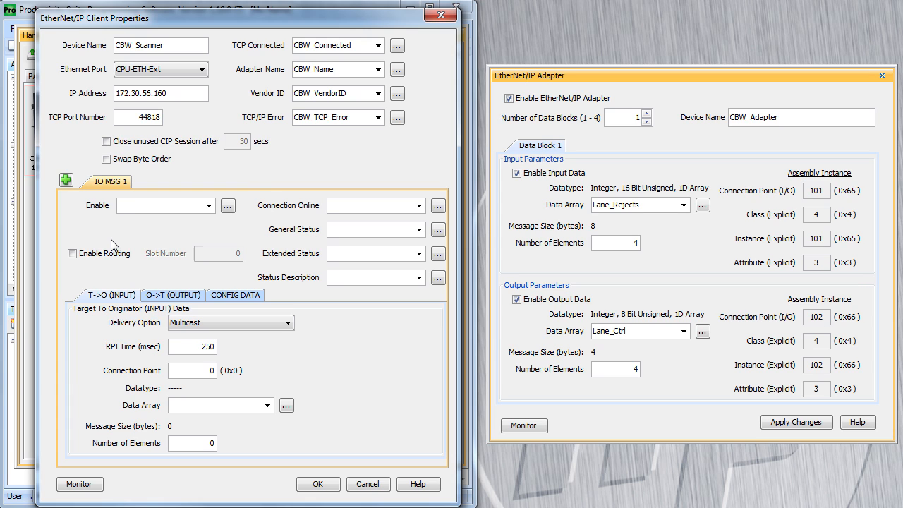
pyautogui.write('CBW_Enable')
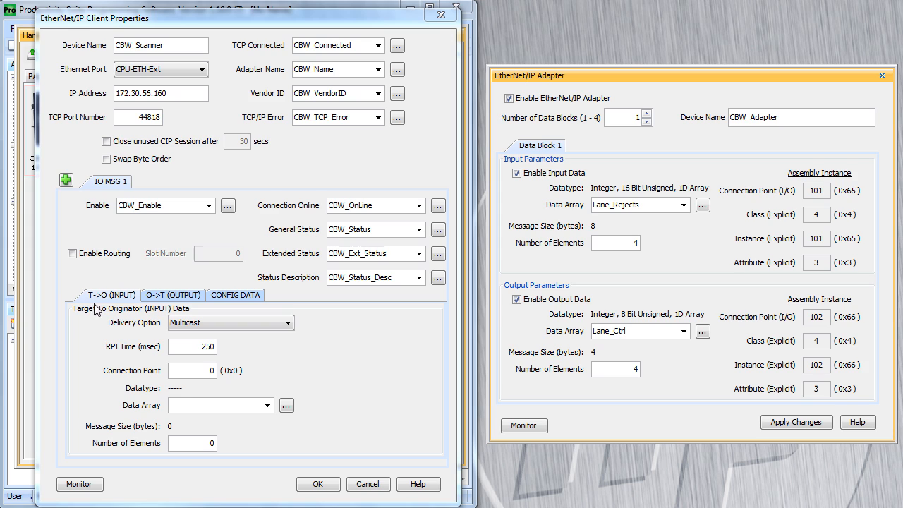
pyautogui.moveTo(92, 303)
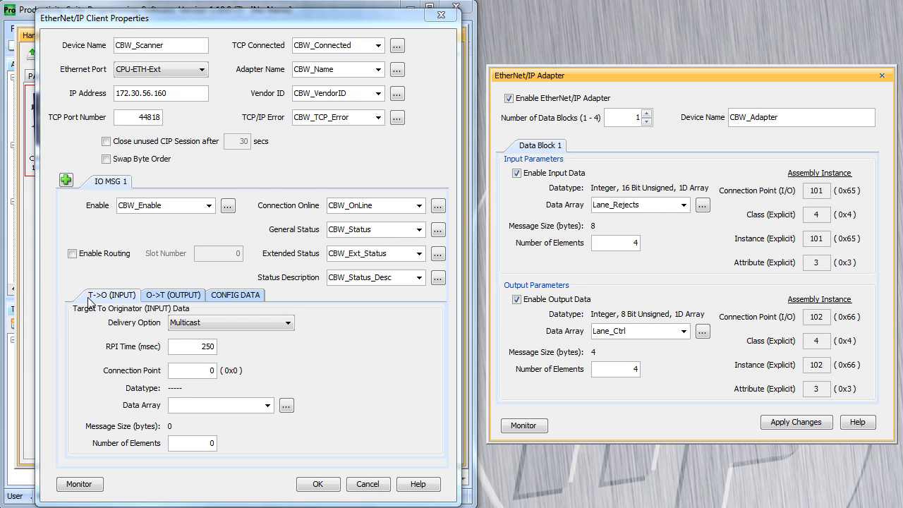
pyautogui.moveTo(110, 305)
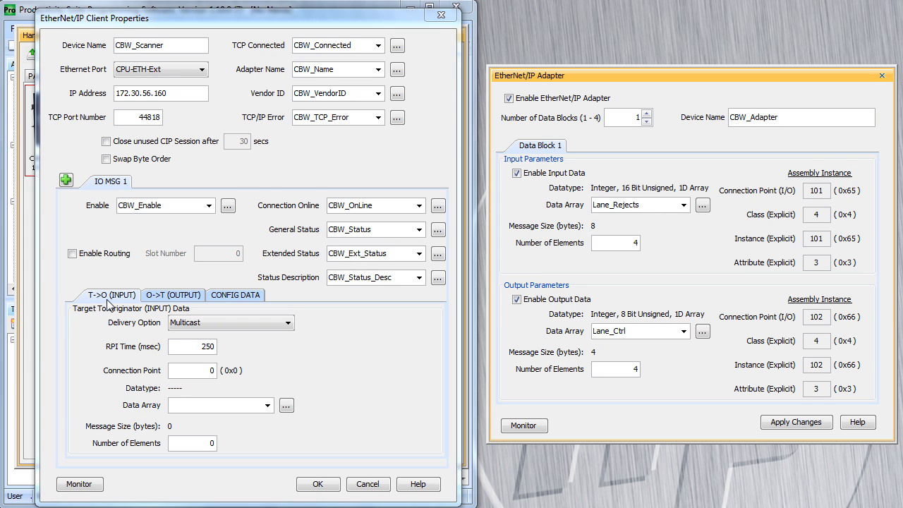
pyautogui.moveTo(150, 313)
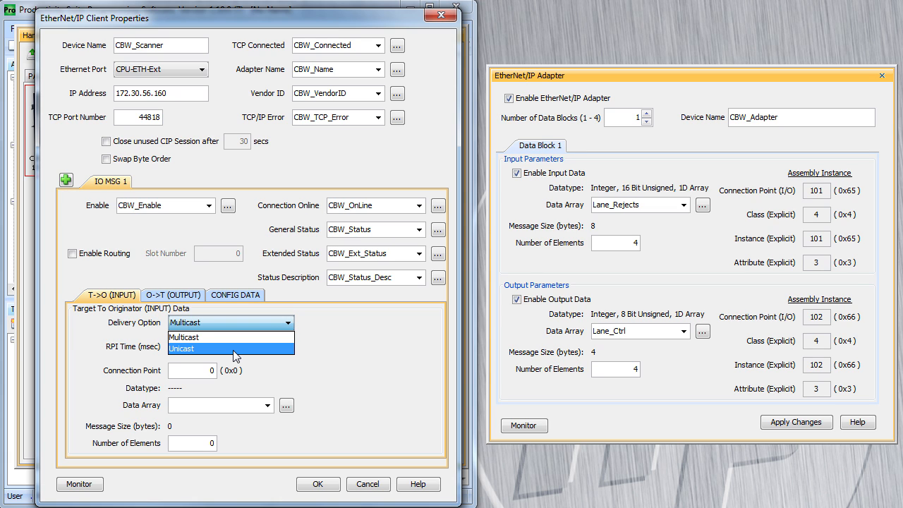
# Set IO MSG 1's T->O input to Unicast delivery with connection point 101.
pyautogui.click(181, 347)
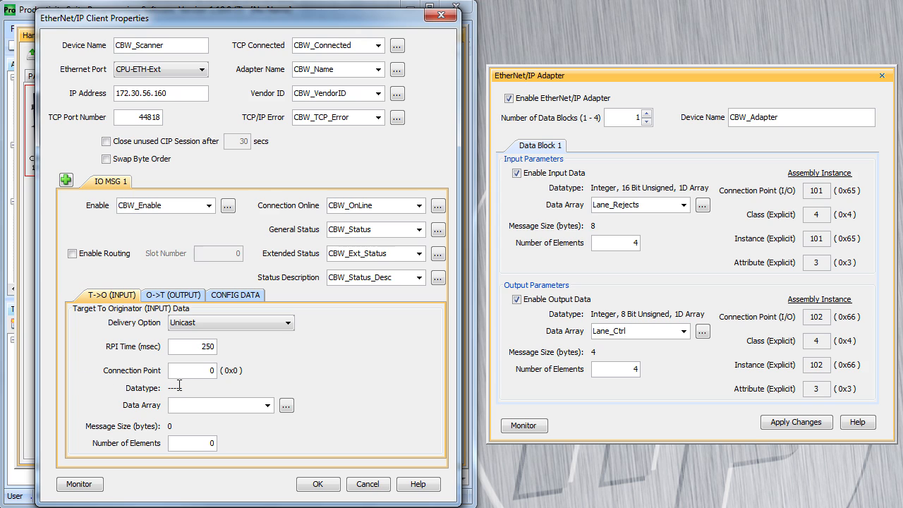
pyautogui.moveTo(210, 386)
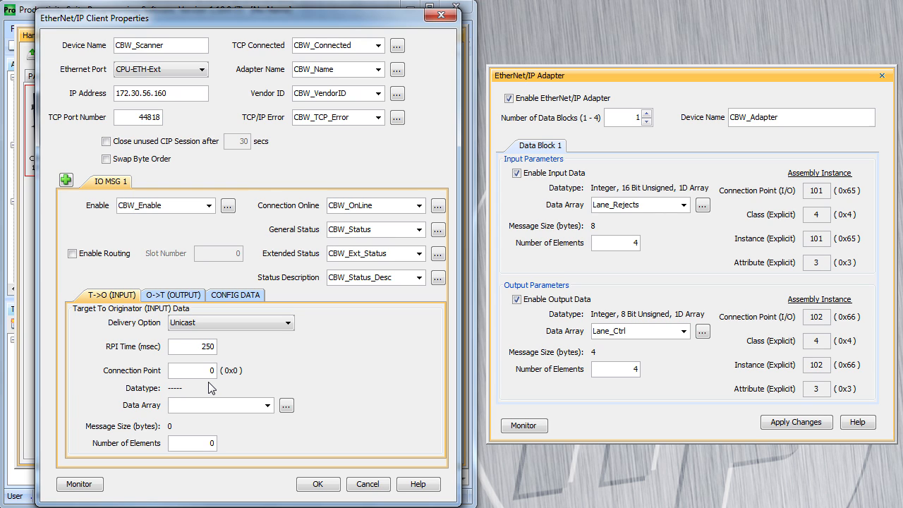
pyautogui.moveTo(683, 294)
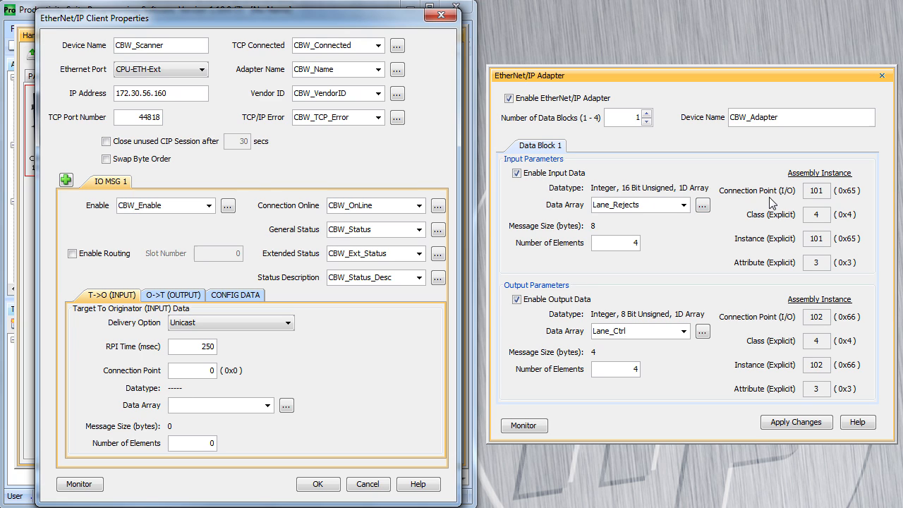
pyautogui.moveTo(831, 204)
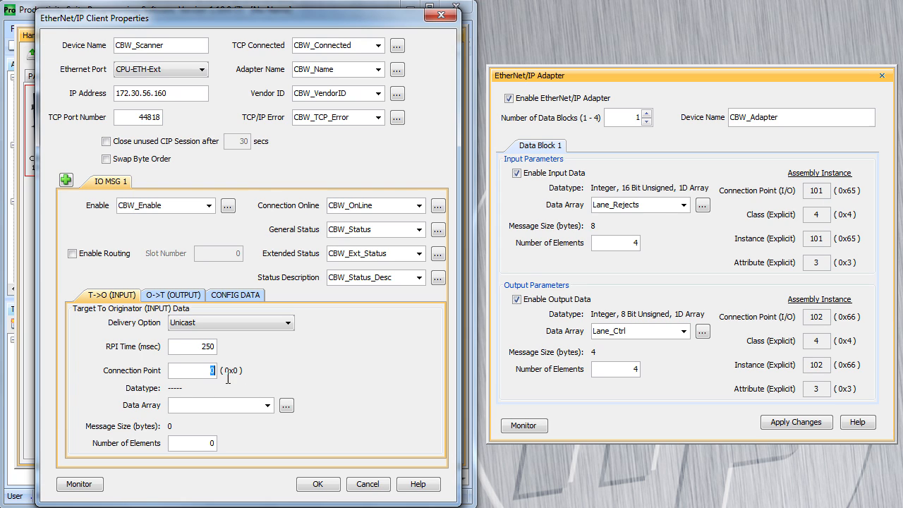
pyautogui.write('101')
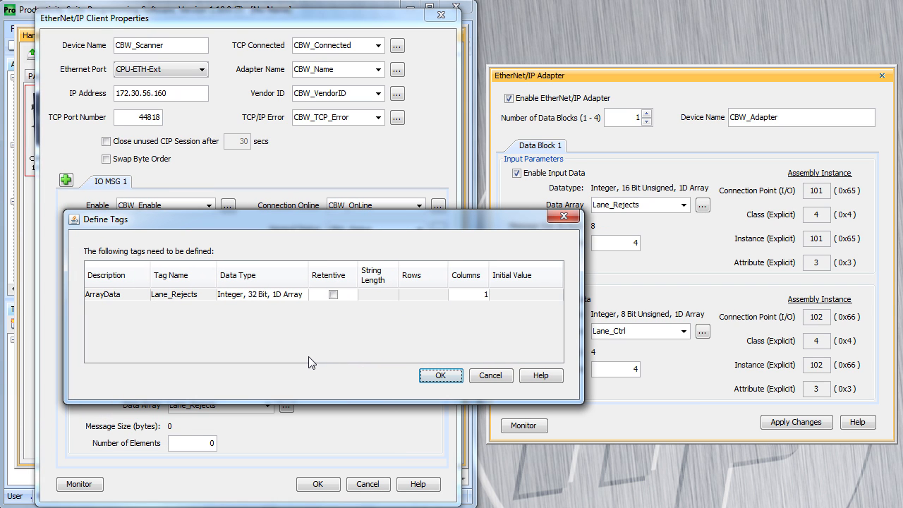
pyautogui.moveTo(353, 330)
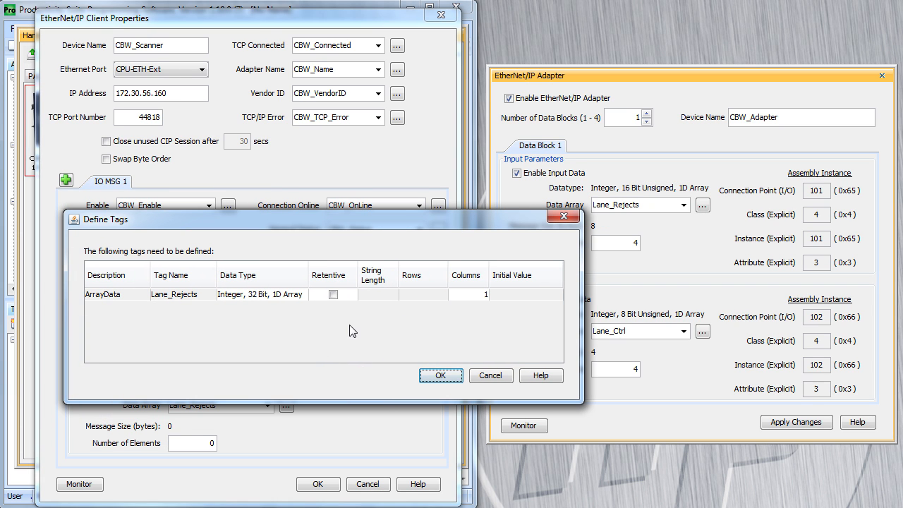
pyautogui.moveTo(355, 341)
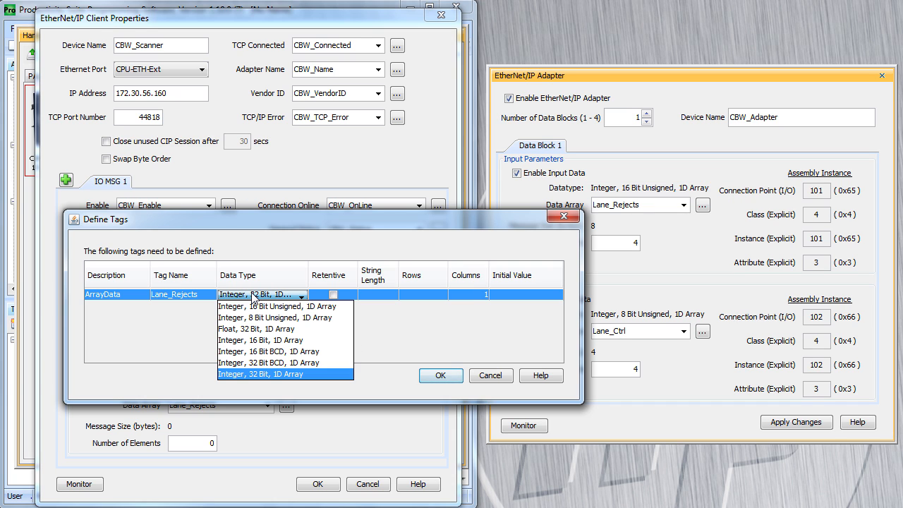
# Define Lane_Rejects as a 1D array of 8 16-bit unsigned integers.
pyautogui.click(278, 306)
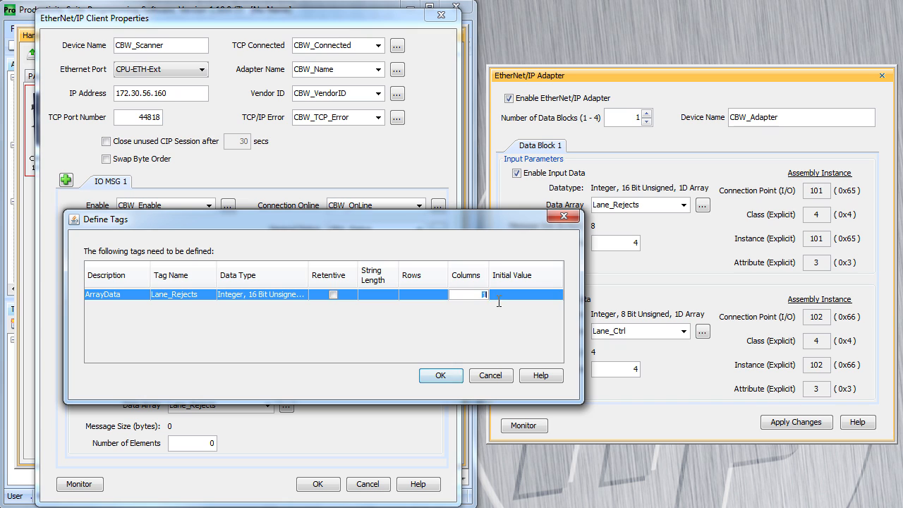
pyautogui.write('8')
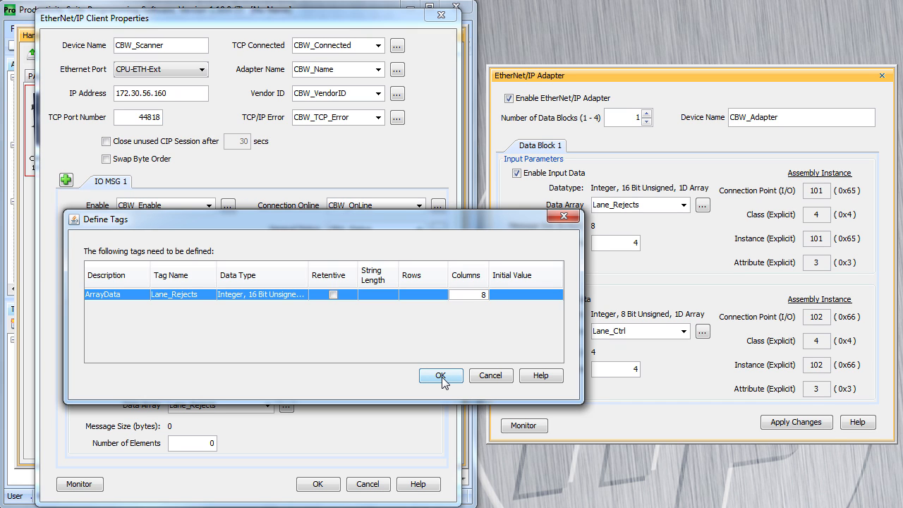
pyautogui.click(440, 375)
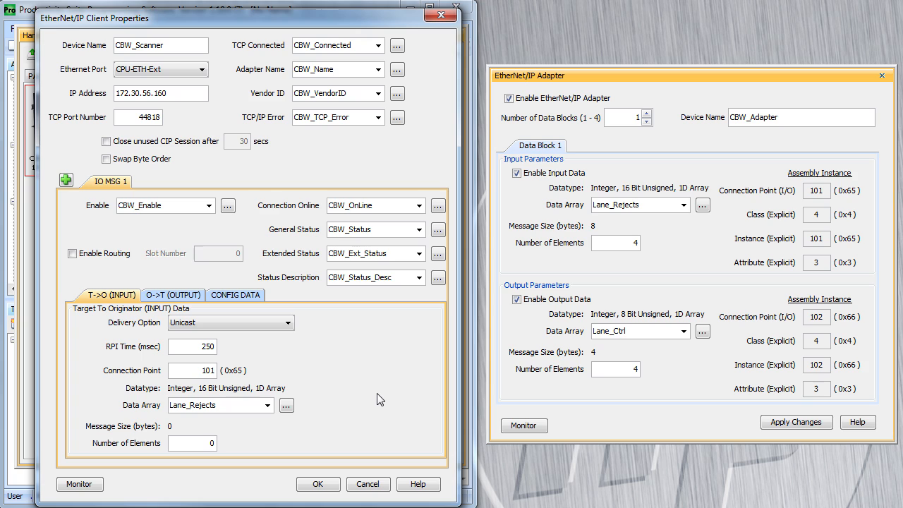
pyautogui.moveTo(225, 353)
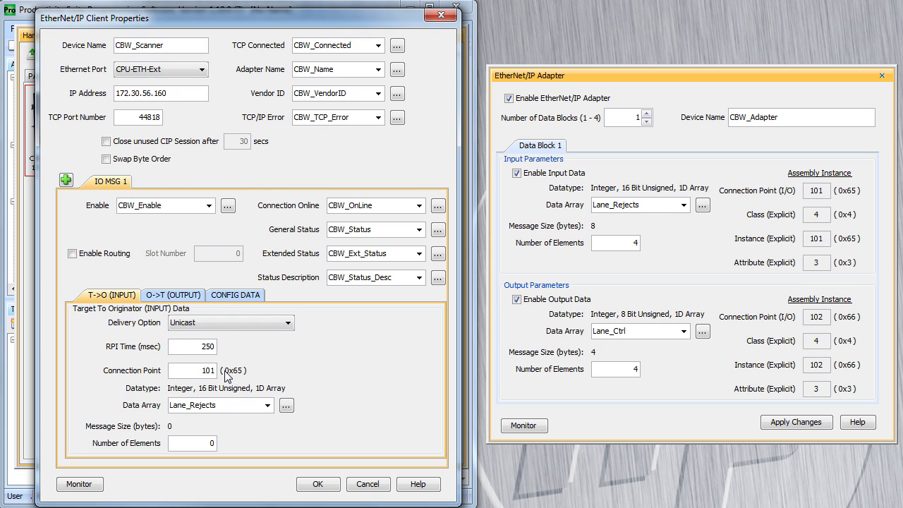
pyautogui.moveTo(255, 419)
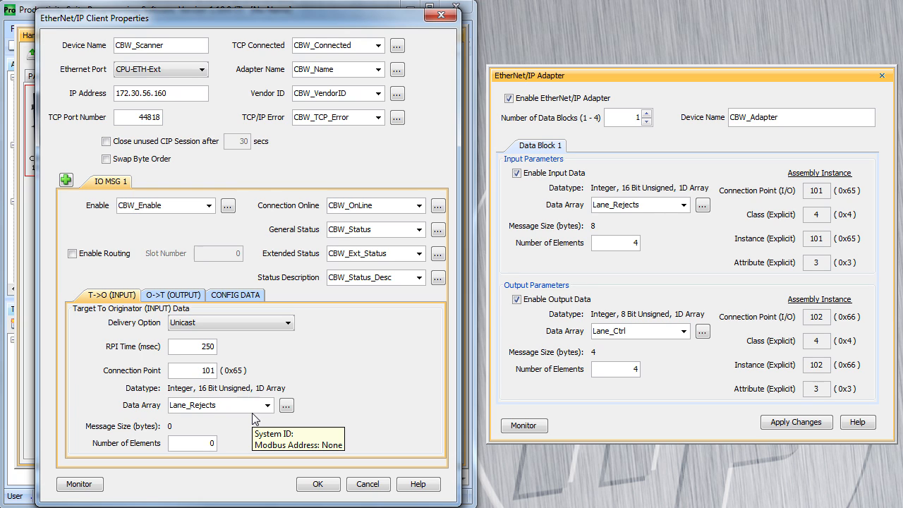
pyautogui.moveTo(232, 431)
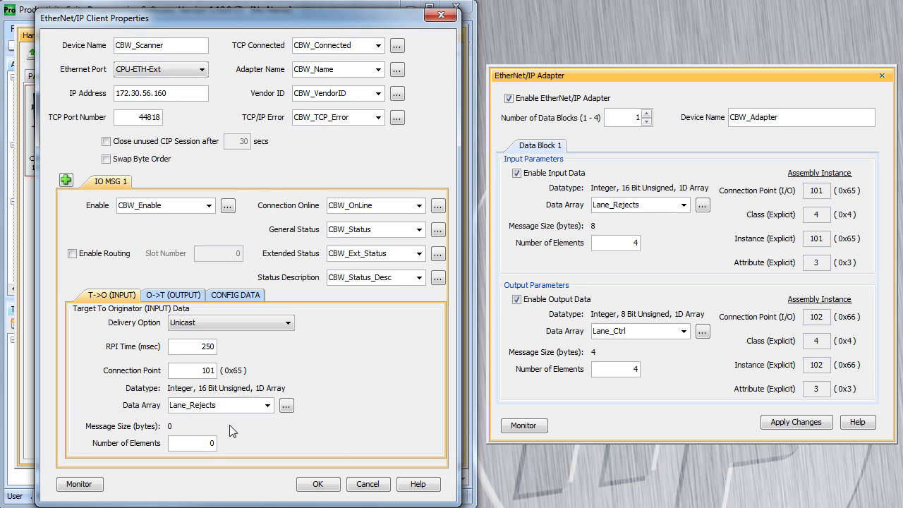
# Receive 4 elements of Lane_Rejects, an 8-byte input message.
pyautogui.click(192, 443)
pyautogui.write('4')
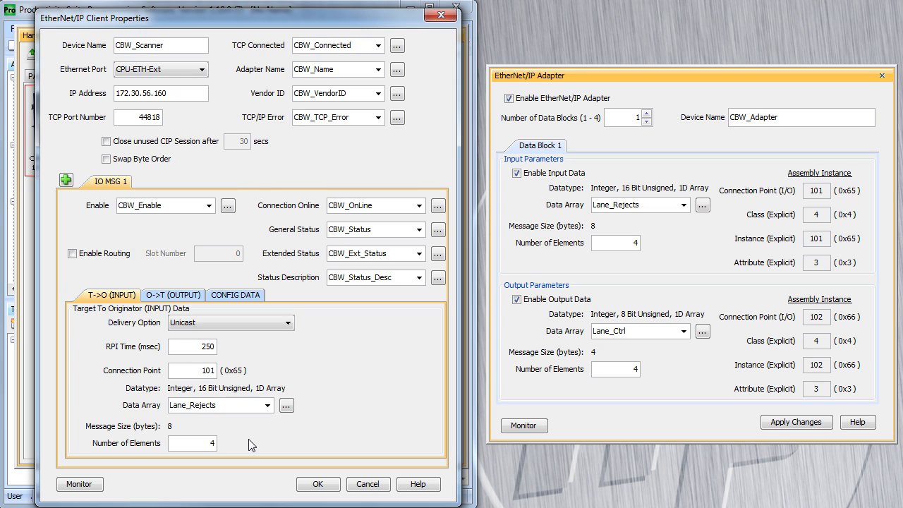
pyautogui.moveTo(237, 433)
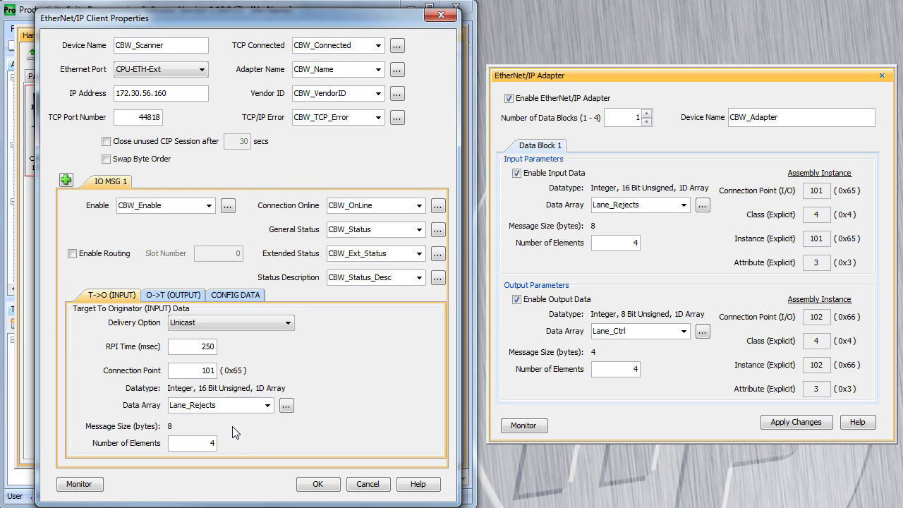
# Set the O->T output to 250 ms RPI, connection point 102 and data array Lane_Ctrl.
pyautogui.click(172, 295)
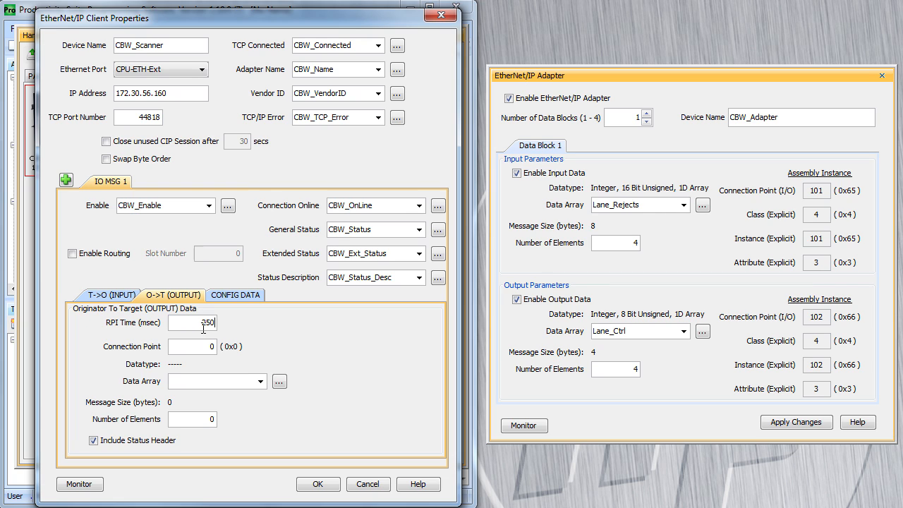
pyautogui.doubleClick(192, 321)
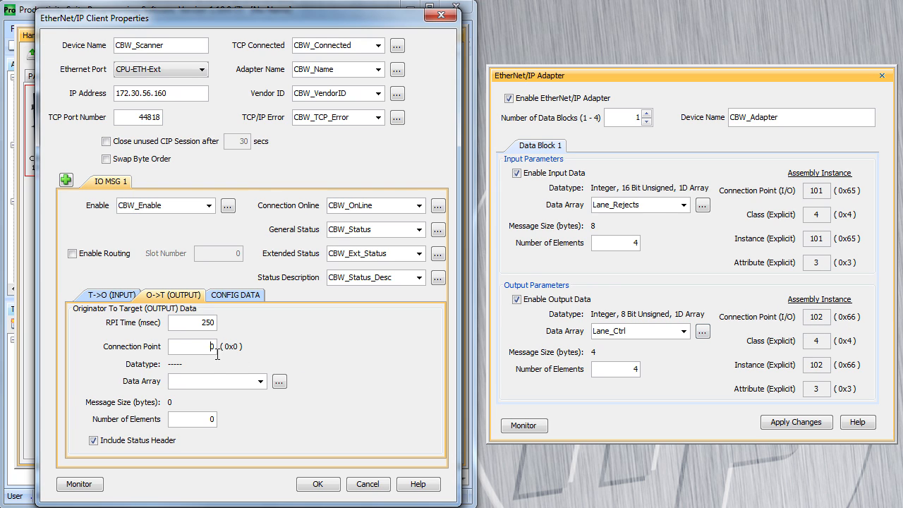
pyautogui.write('102')
pyautogui.click(218, 380)
pyautogui.write('Lane_Ctrl')
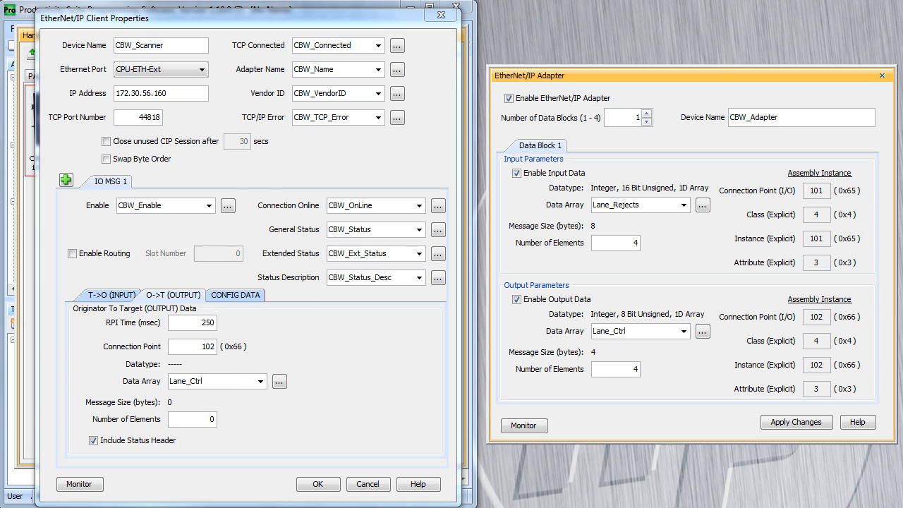
pyautogui.click(279, 380)
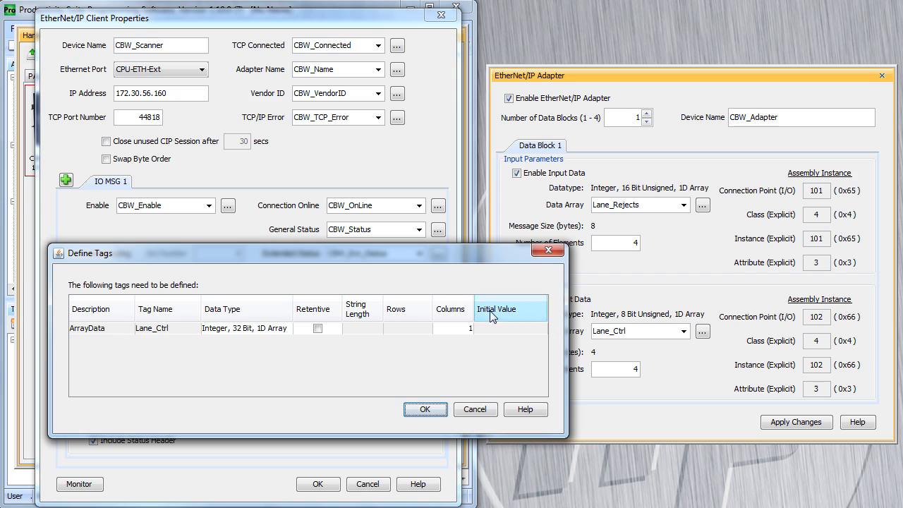
# Define Lane_Ctrl as a 1D array of 8-bit unsigned integers.
pyautogui.click(150, 328)
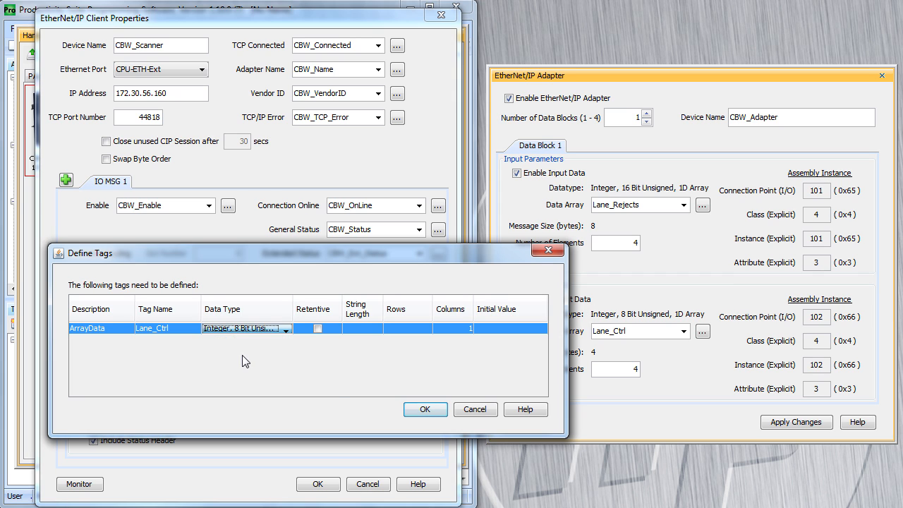
pyautogui.click(451, 328)
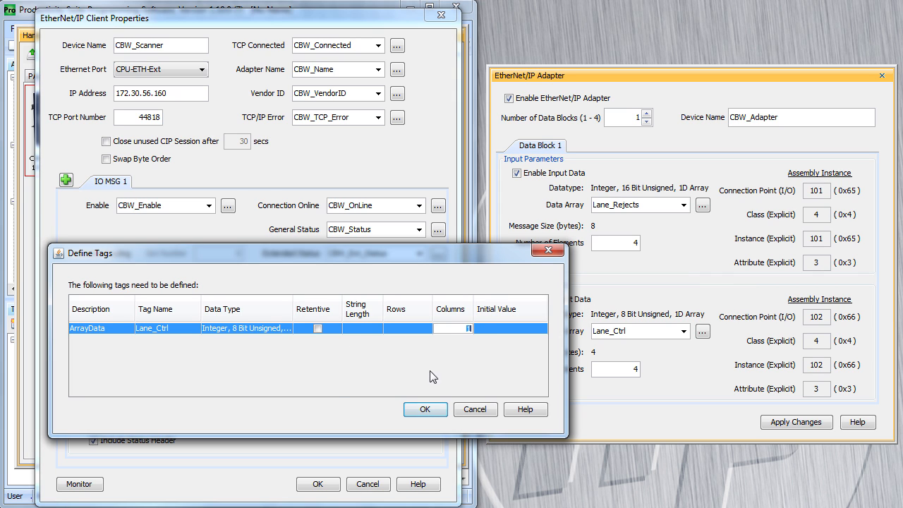
pyautogui.click(424, 409)
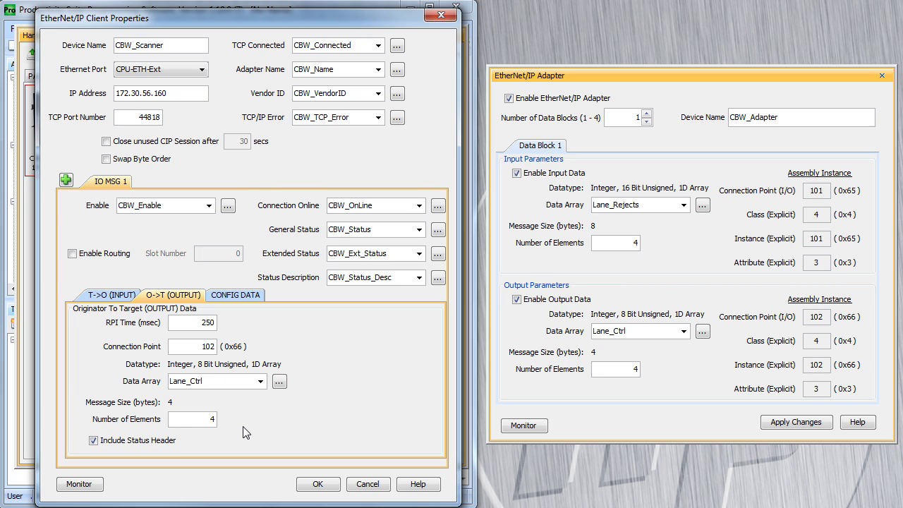
pyautogui.moveTo(232, 438)
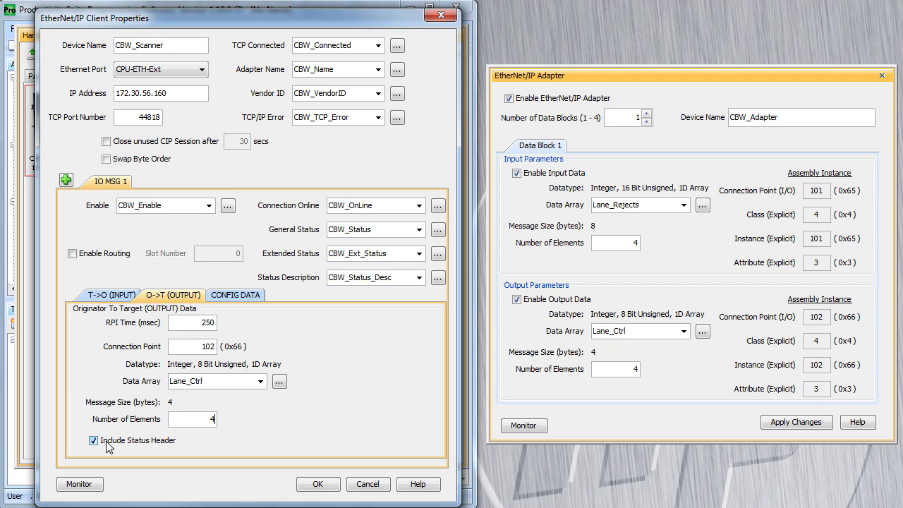
pyautogui.moveTo(97, 450)
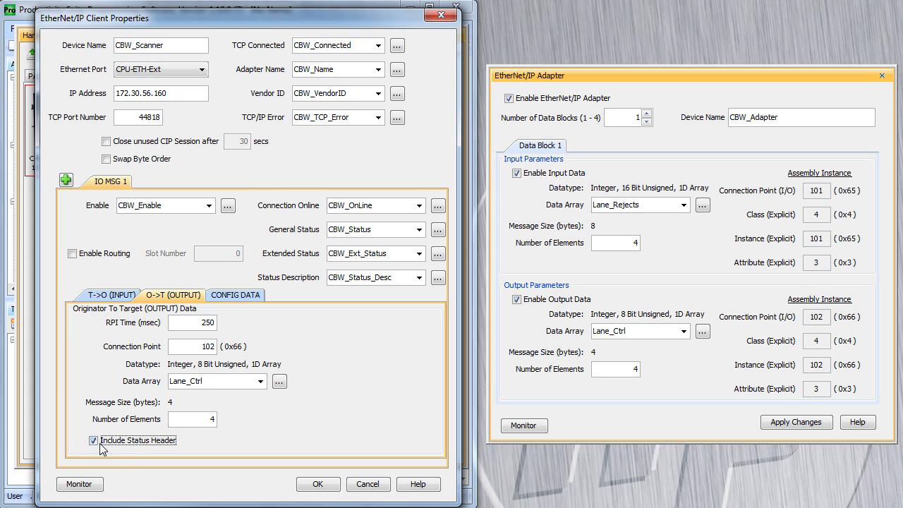
# Toggle the output Include Status Header off and back on so it ends checked.
pyautogui.click(93, 440)
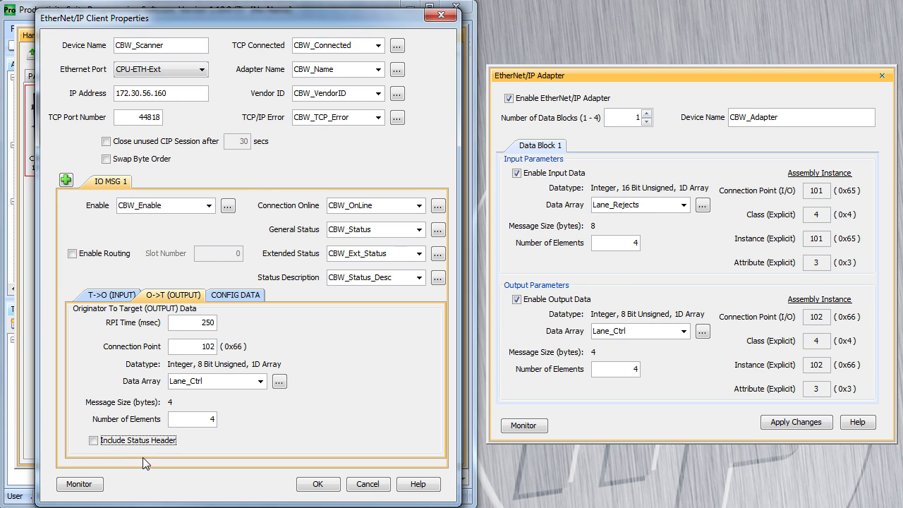
pyautogui.click(191, 418)
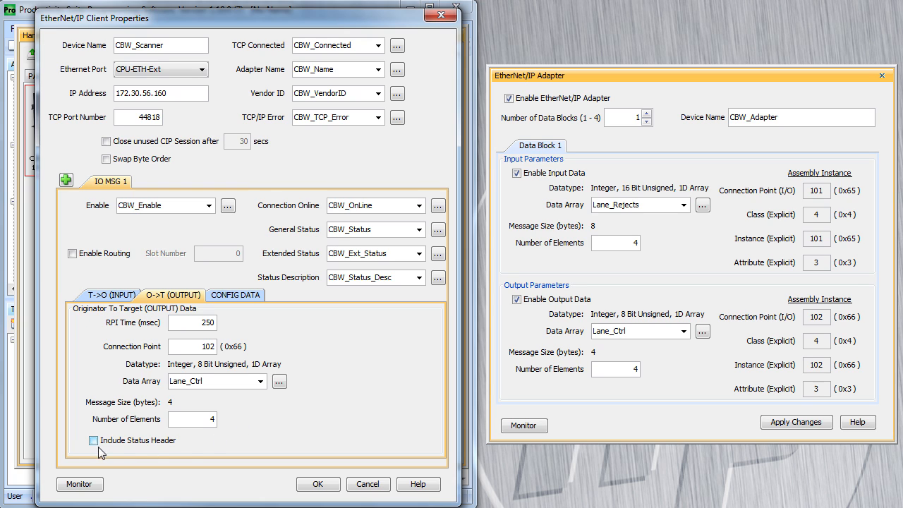
pyautogui.click(93, 440)
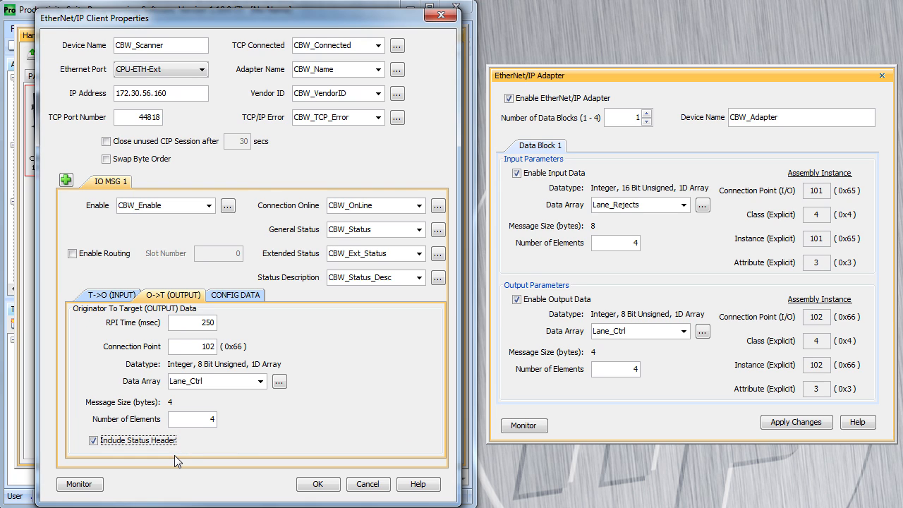
pyautogui.moveTo(249, 325)
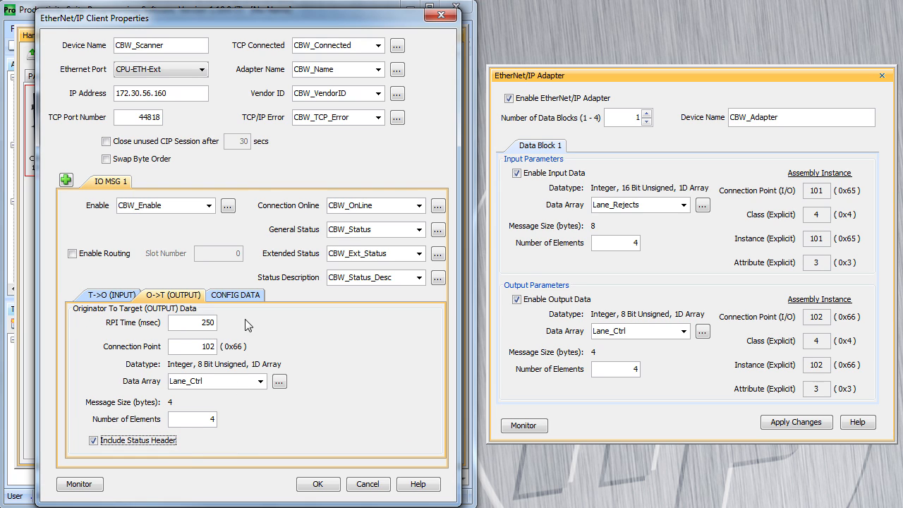
# Show IO MSG 1's CONFIG DATA settings, leaving Enable Configuration Data unchecked.
pyautogui.click(234, 295)
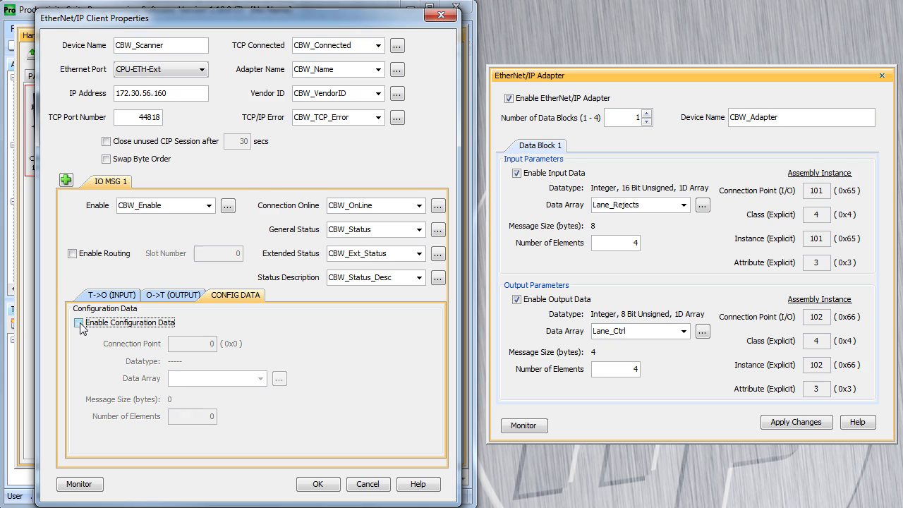
pyautogui.click(79, 321)
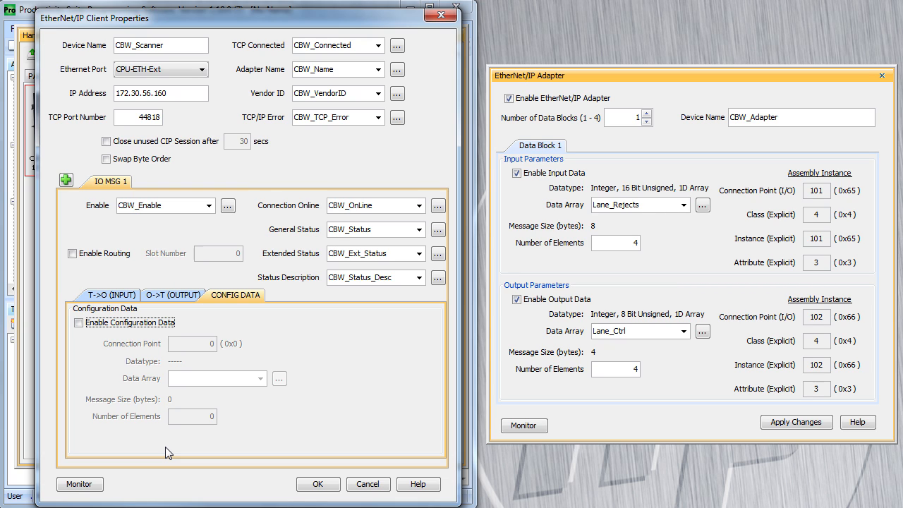
pyautogui.moveTo(194, 460)
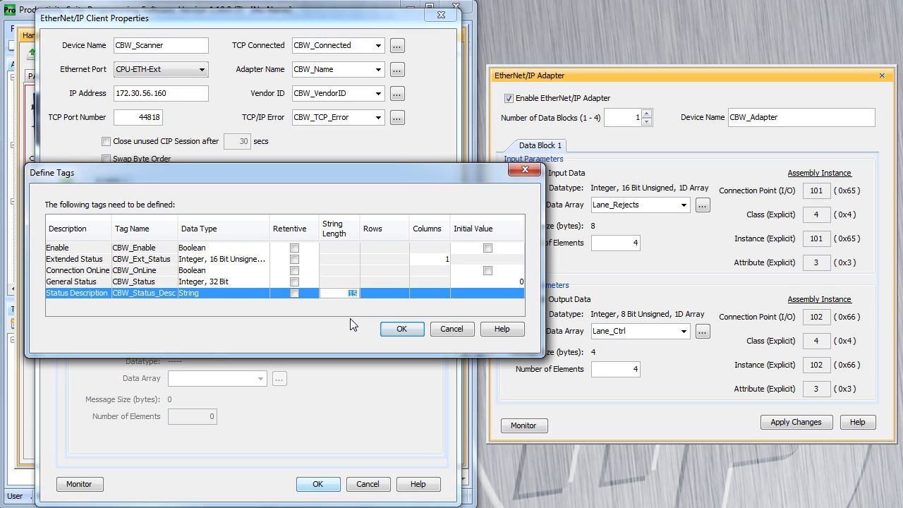
# Give CBW_Status_Desc a string length of 128 in Define Tags.
pyautogui.write('128')
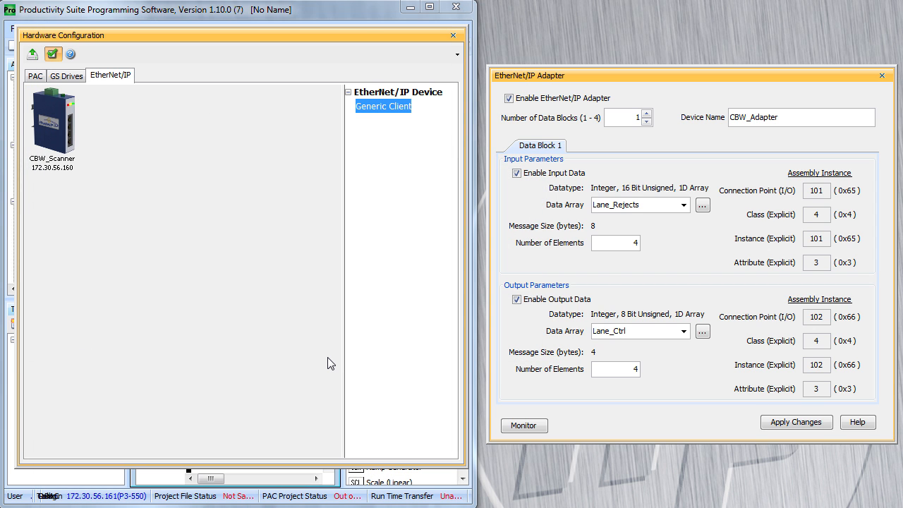
# Monitor CBW_Scanner from its properties, creating a new Data View tab named CBW_Scanner.
pyautogui.doubleClick(384, 105)
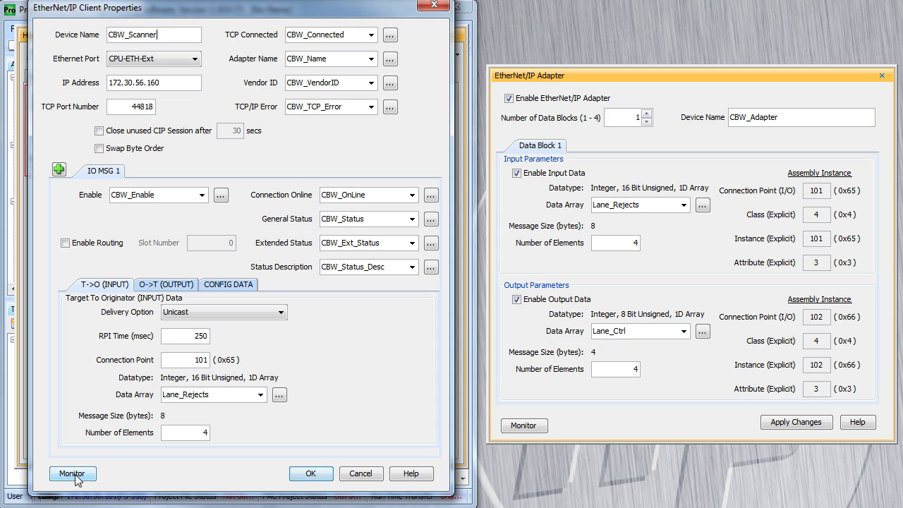
pyautogui.click(72, 474)
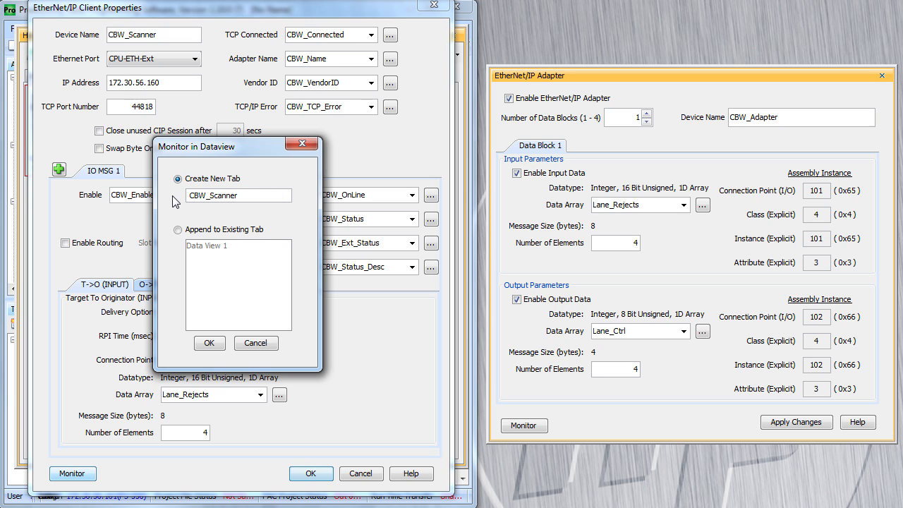
pyautogui.click(209, 343)
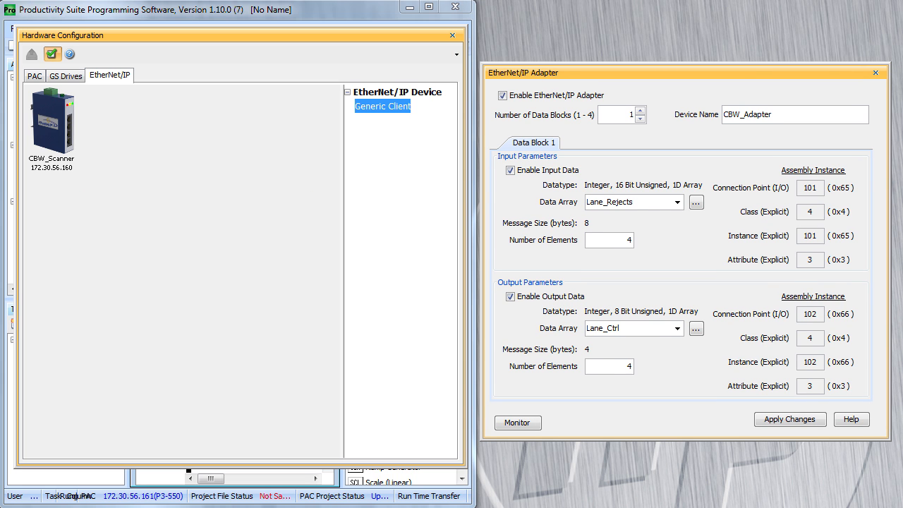
pyautogui.moveTo(155, 155)
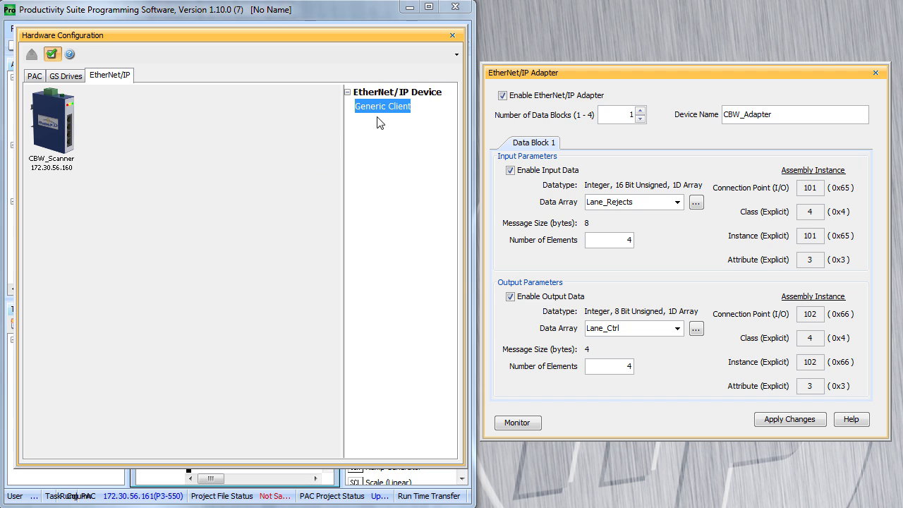
pyautogui.moveTo(381, 118)
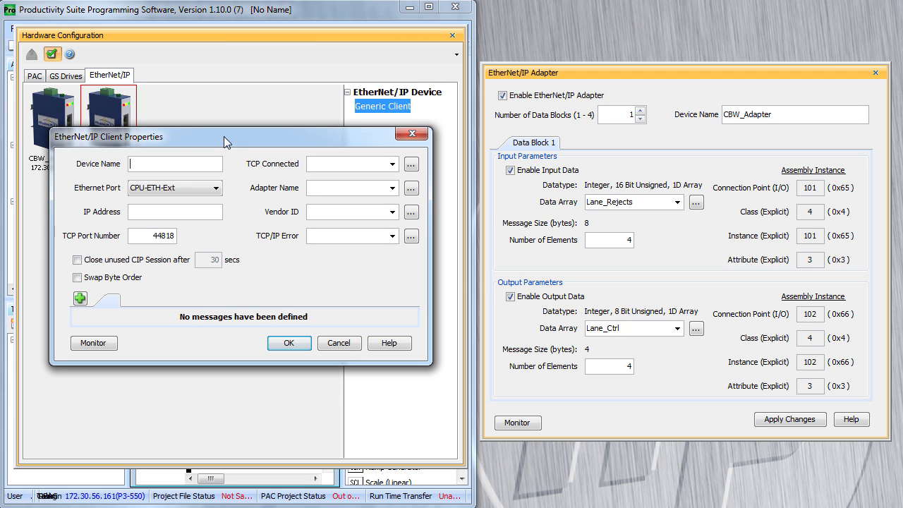
pyautogui.moveTo(234, 143)
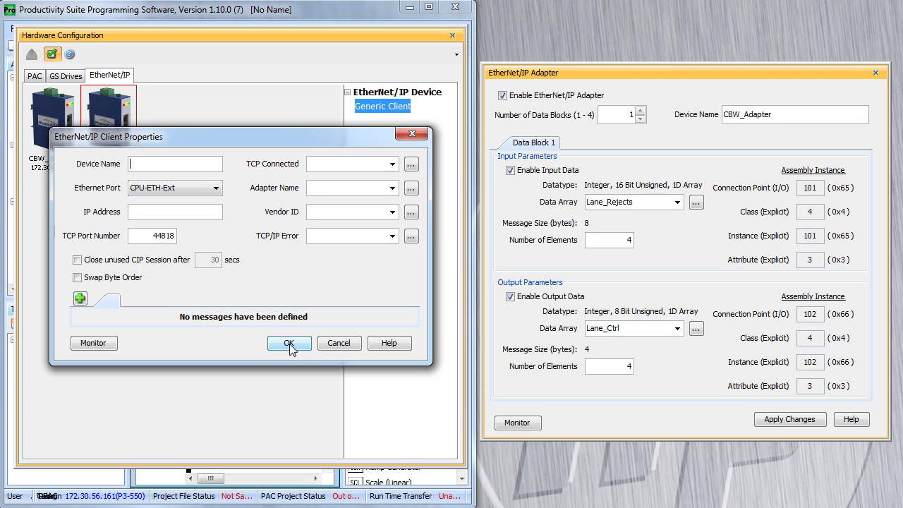
pyautogui.click(288, 343)
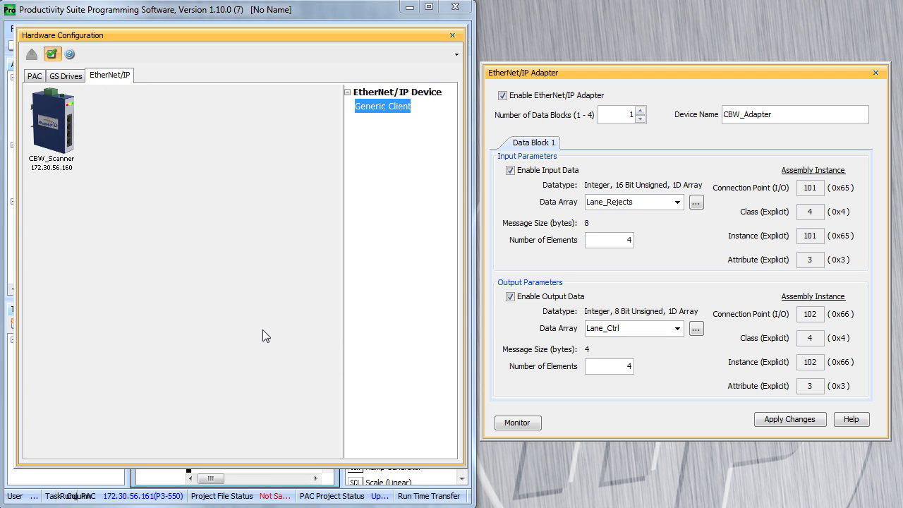
pyautogui.moveTo(105, 81)
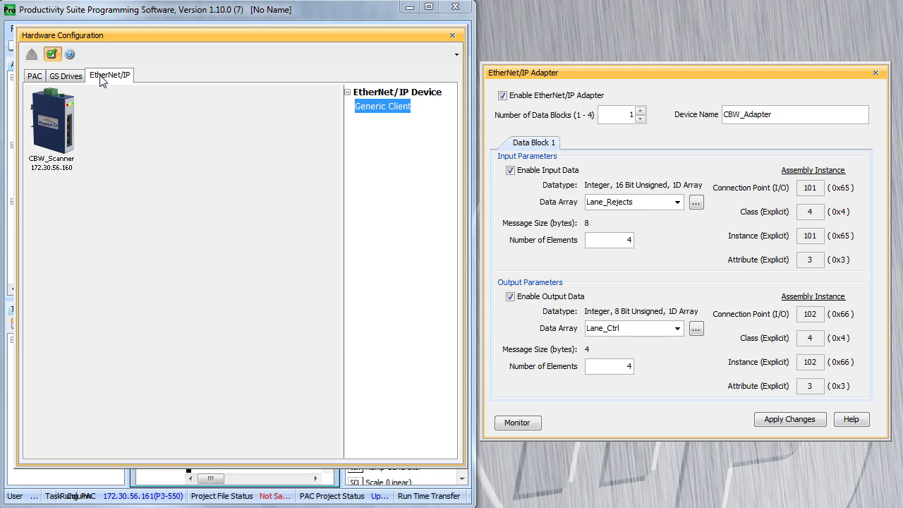
pyautogui.moveTo(125, 123)
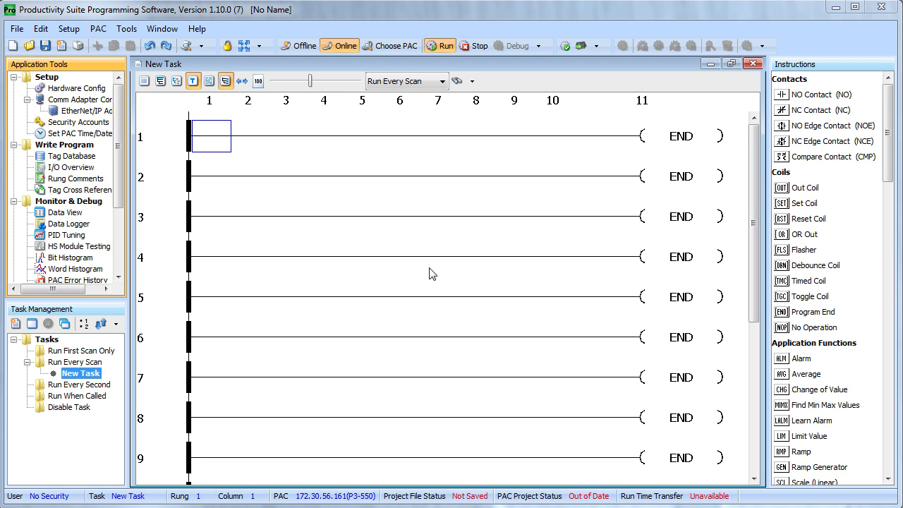
pyautogui.moveTo(71, 217)
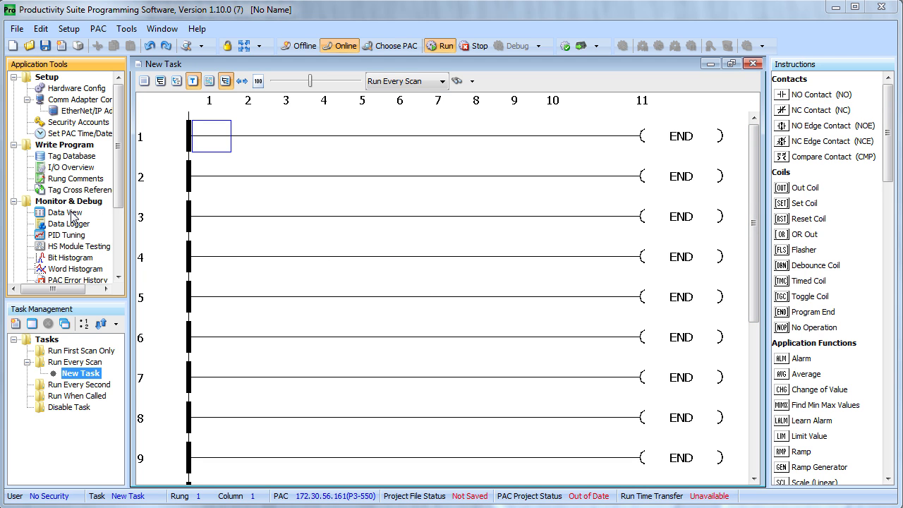
# Show the CBW_Scanner tab in Data View with the Lane_Rejects array expanded.
pyautogui.click(65, 212)
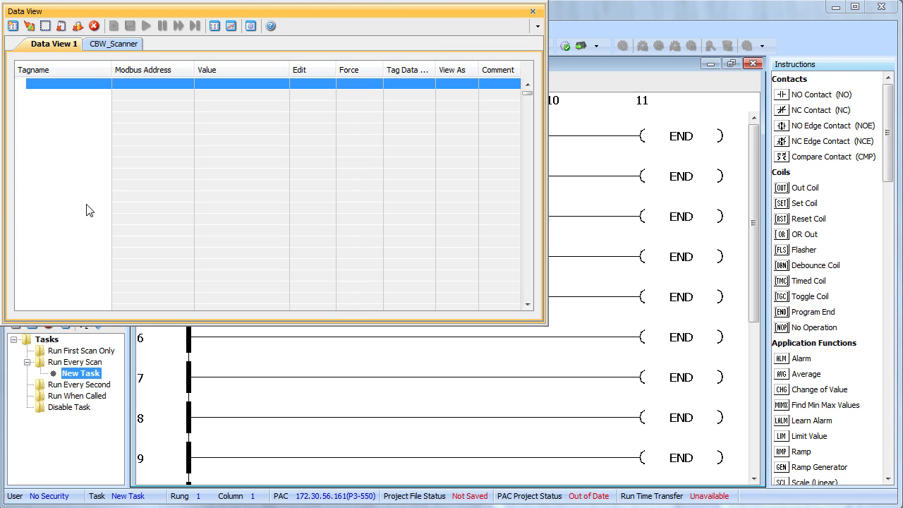
pyautogui.click(113, 44)
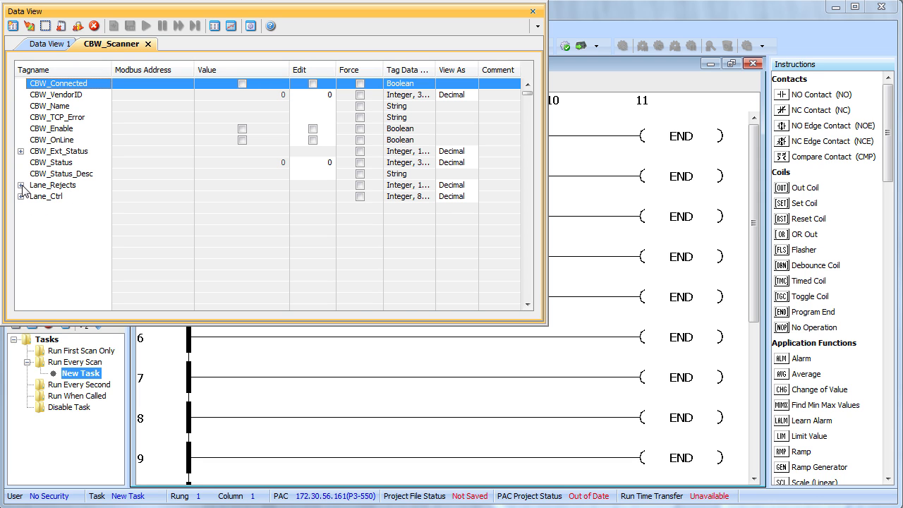
pyautogui.click(22, 185)
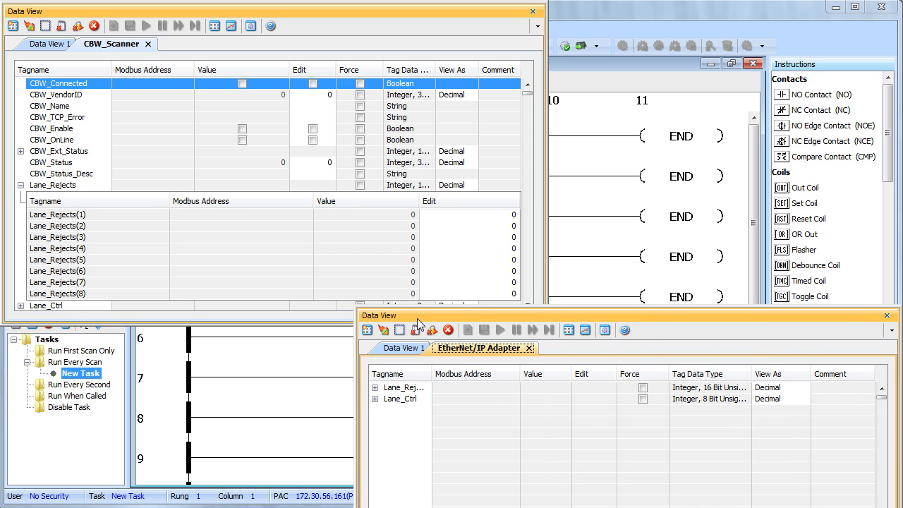
pyautogui.moveTo(81, 128)
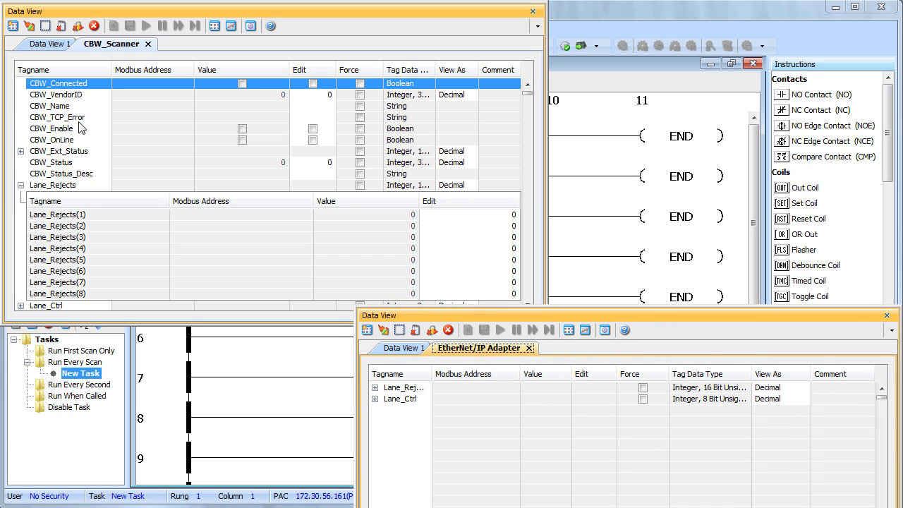
pyautogui.moveTo(62, 140)
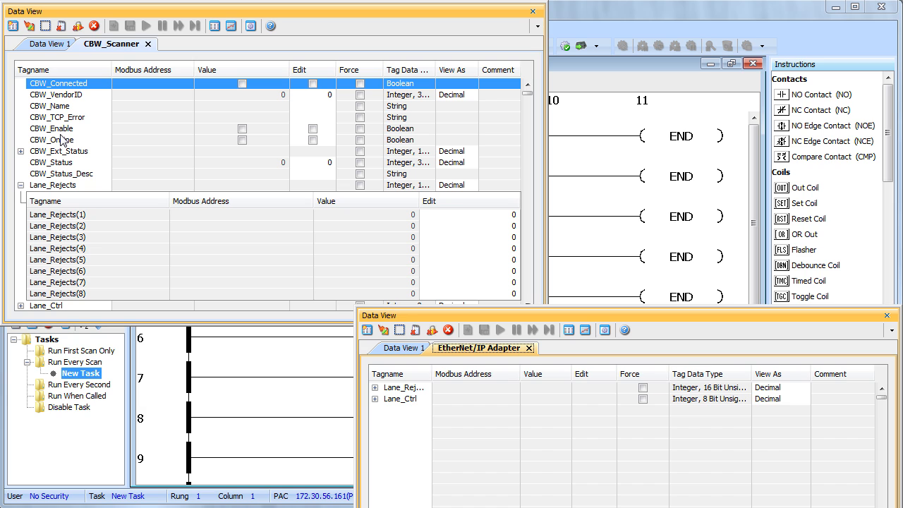
pyautogui.moveTo(313, 134)
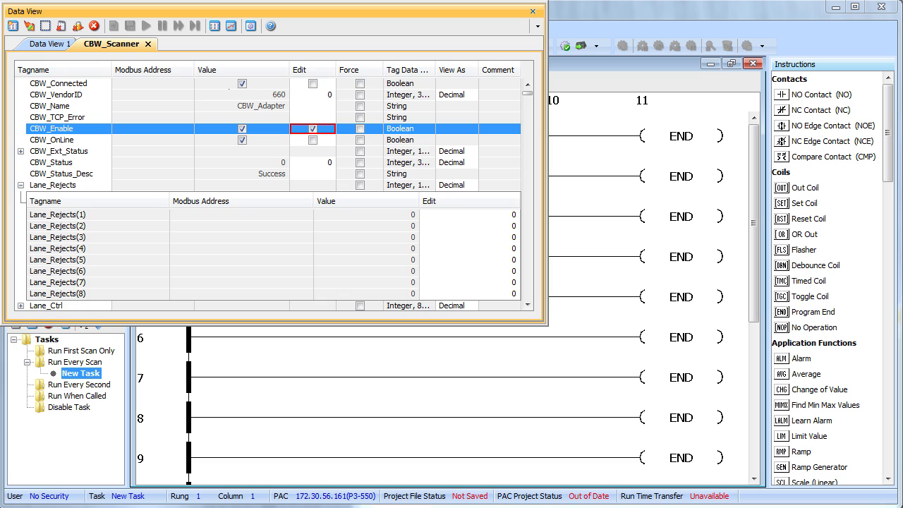
pyautogui.moveTo(164, 181)
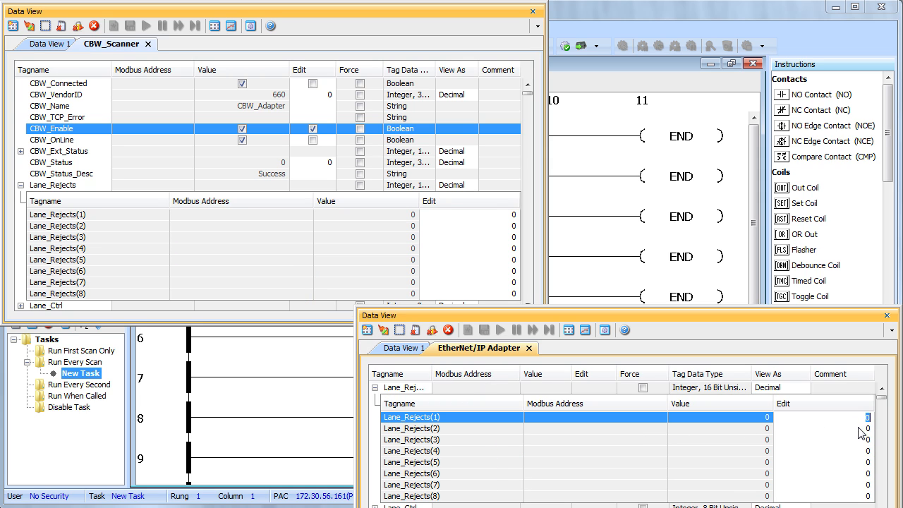
pyautogui.moveTo(825, 431)
pyautogui.write('66')
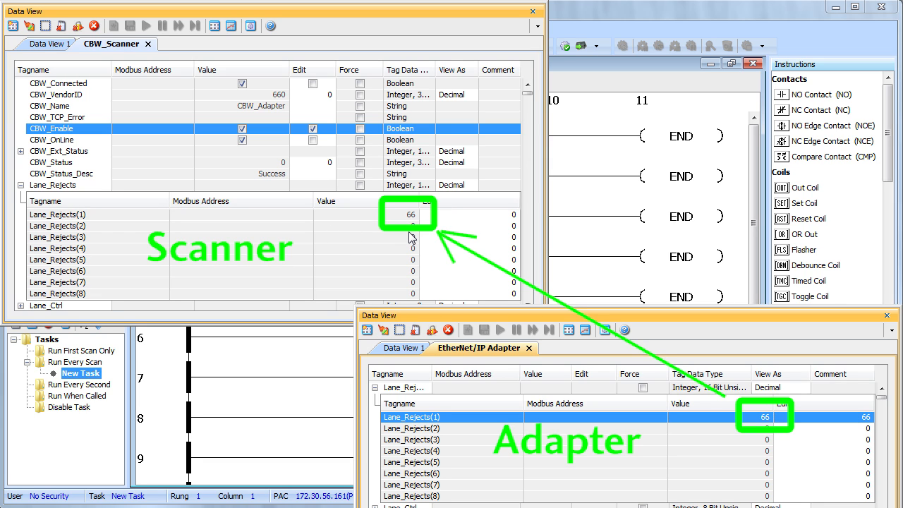
# Select the adapter's Lane_Rejects(1) value so it can be changed to 33.
pyautogui.click(408, 214)
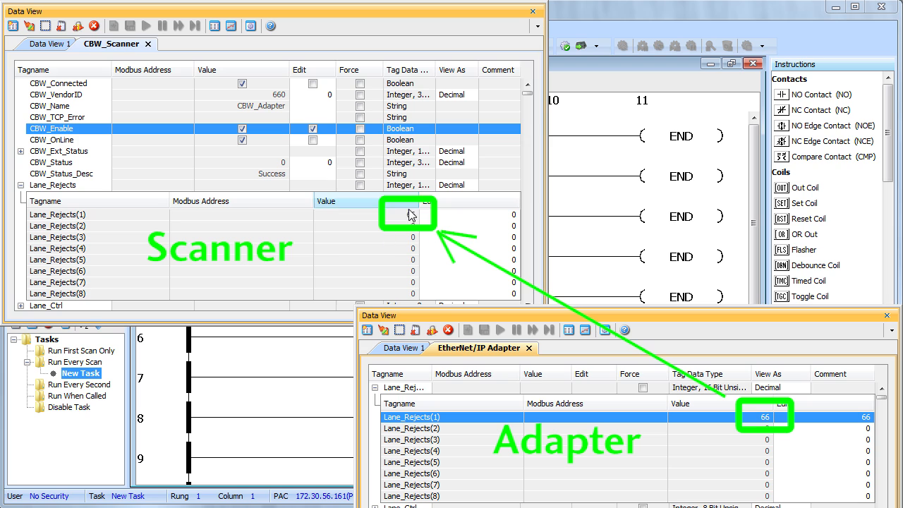
pyautogui.click(408, 214)
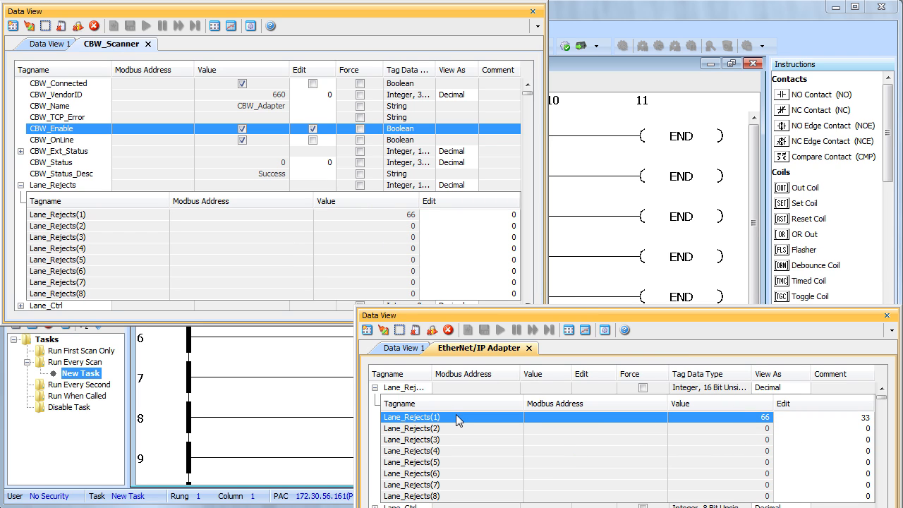
pyautogui.click(383, 330)
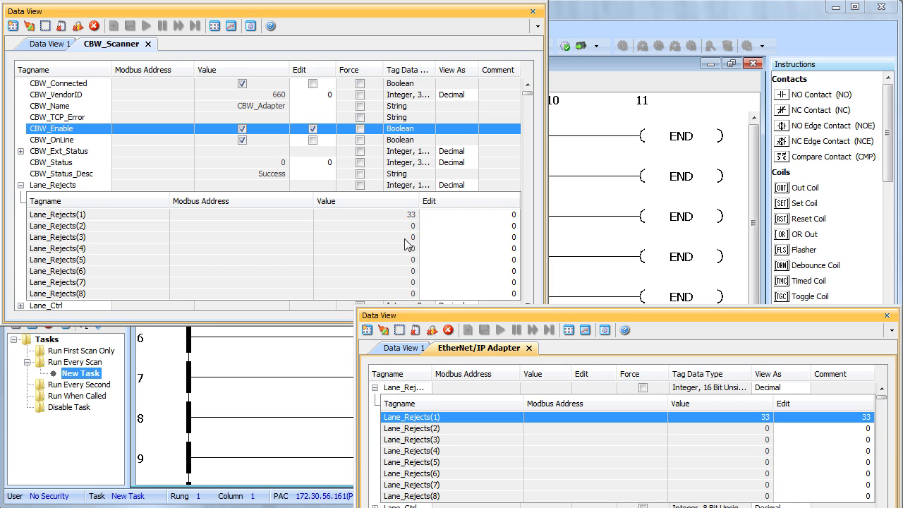
# Expand Lane_Ctrl and write 23 to the scanner's Lane_Ctrl(1) on the PAC.
pyautogui.click(22, 185)
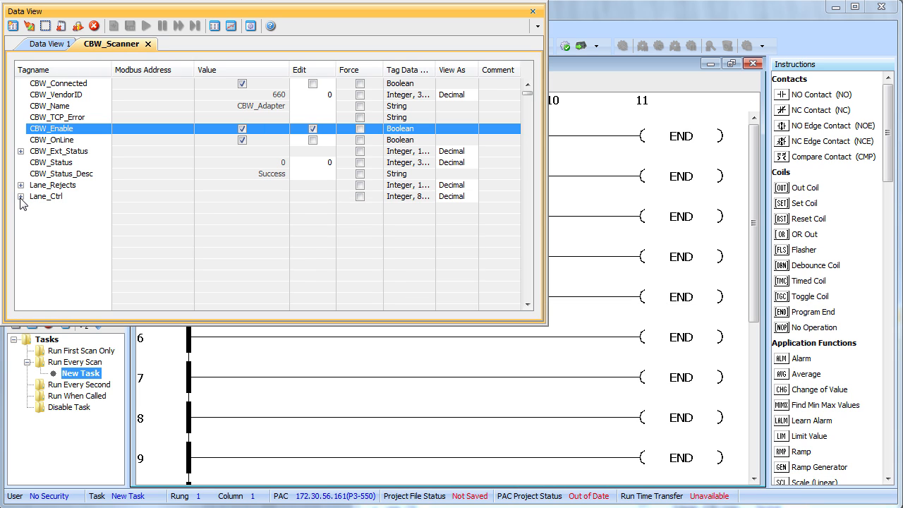
pyautogui.click(23, 195)
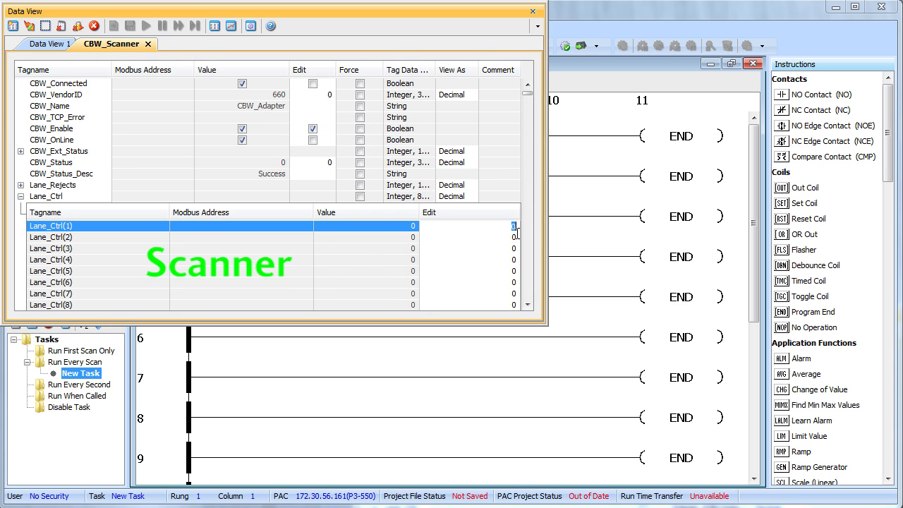
pyautogui.write('23')
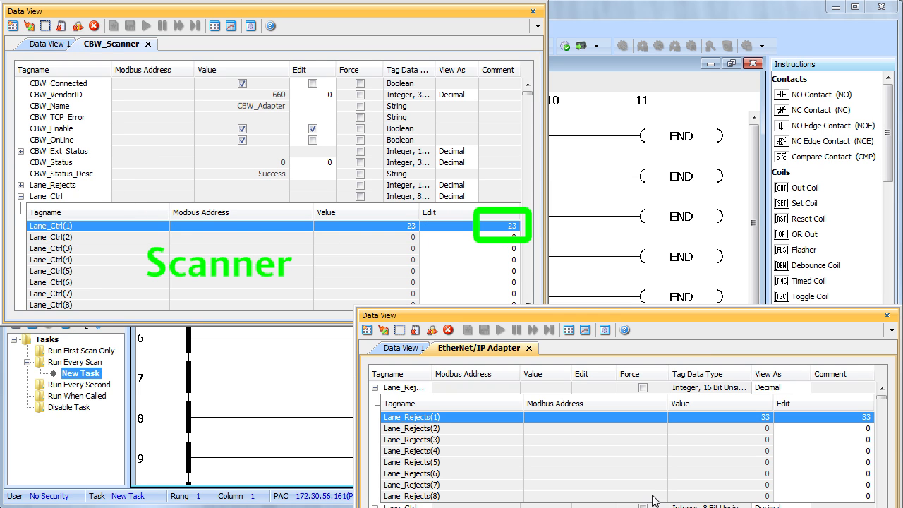
pyautogui.click(375, 386)
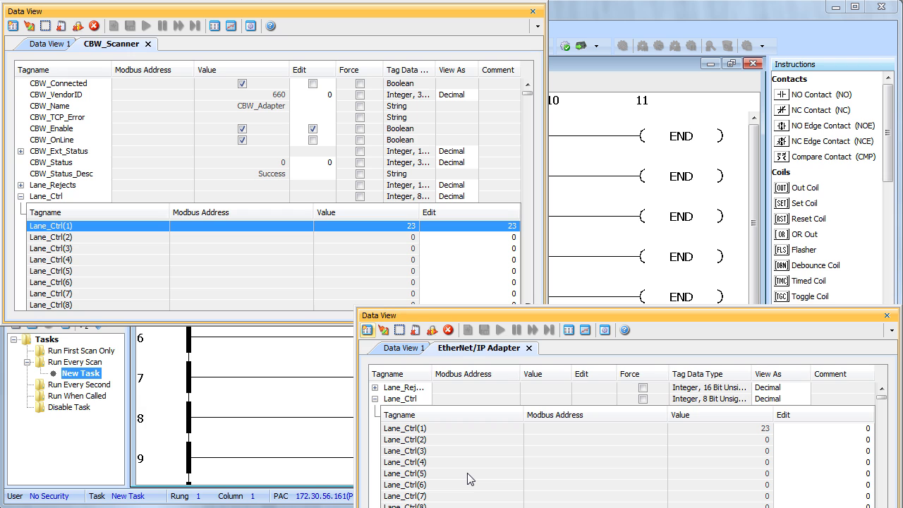
pyautogui.moveTo(500, 31)
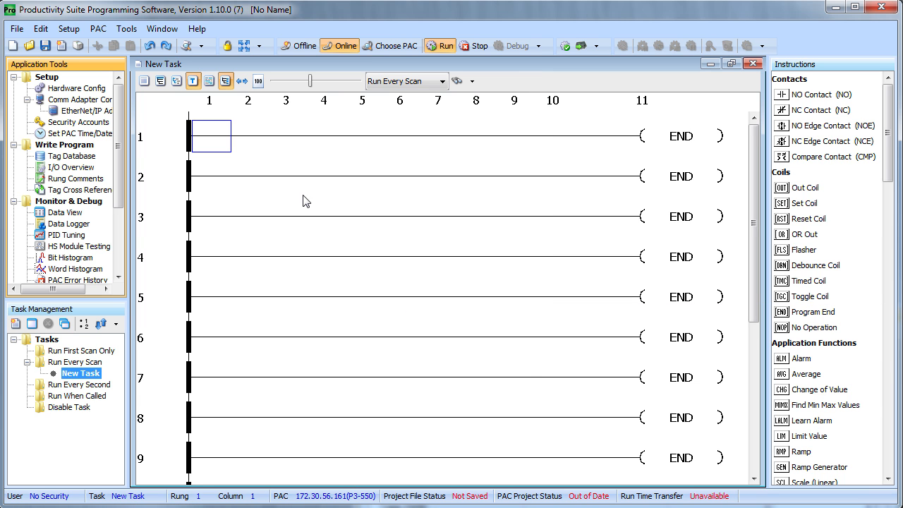
# Briefly review CBW_Scanner in Hardware Config, then return to the Data View monitor.
pyautogui.click(77, 87)
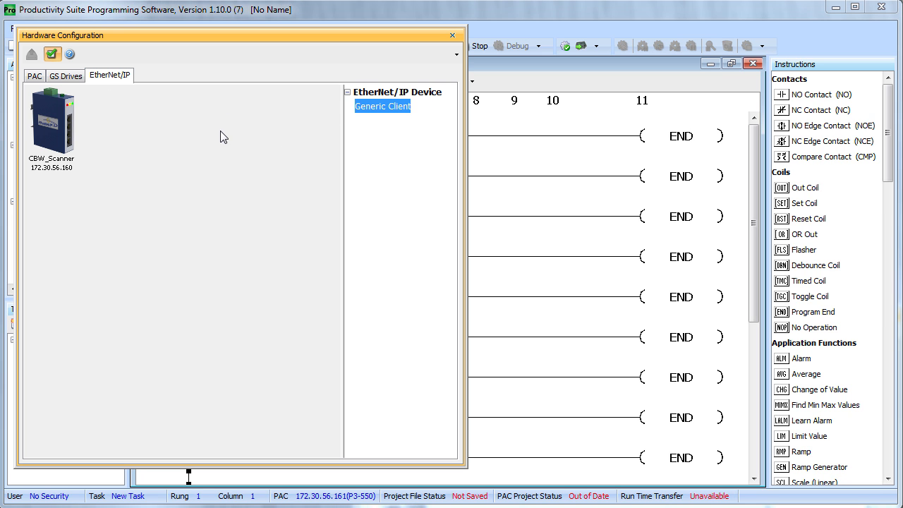
pyautogui.click(451, 35)
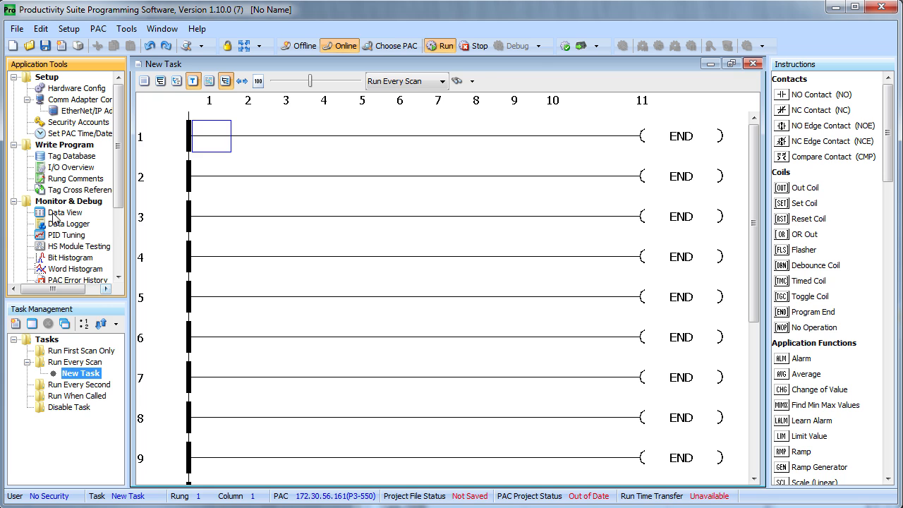
pyautogui.click(65, 212)
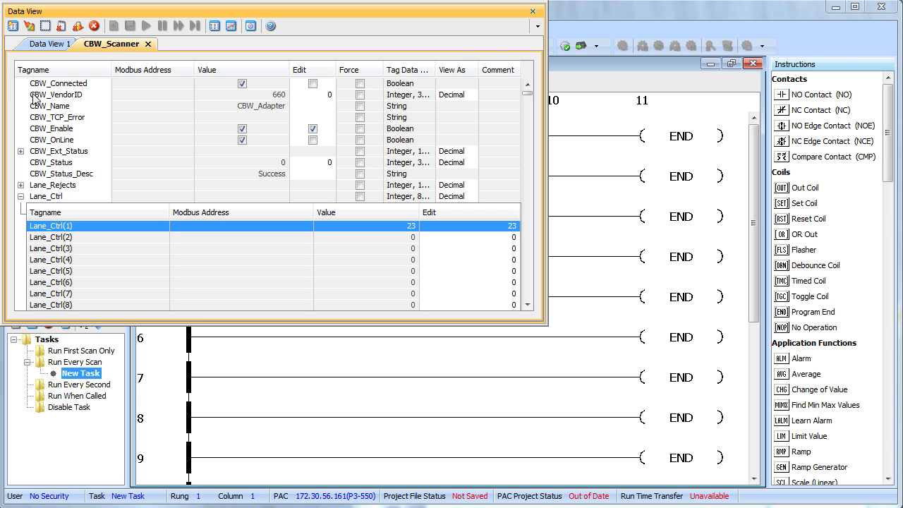
pyautogui.moveTo(194, 146)
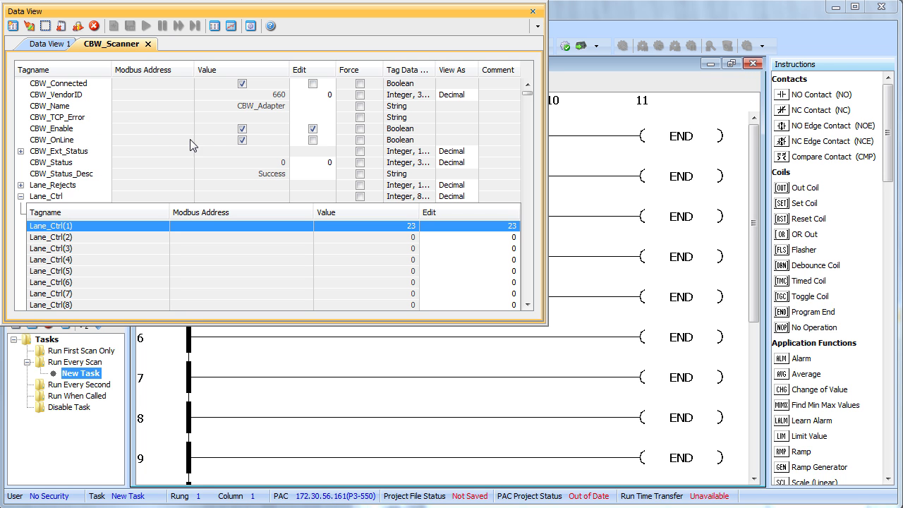